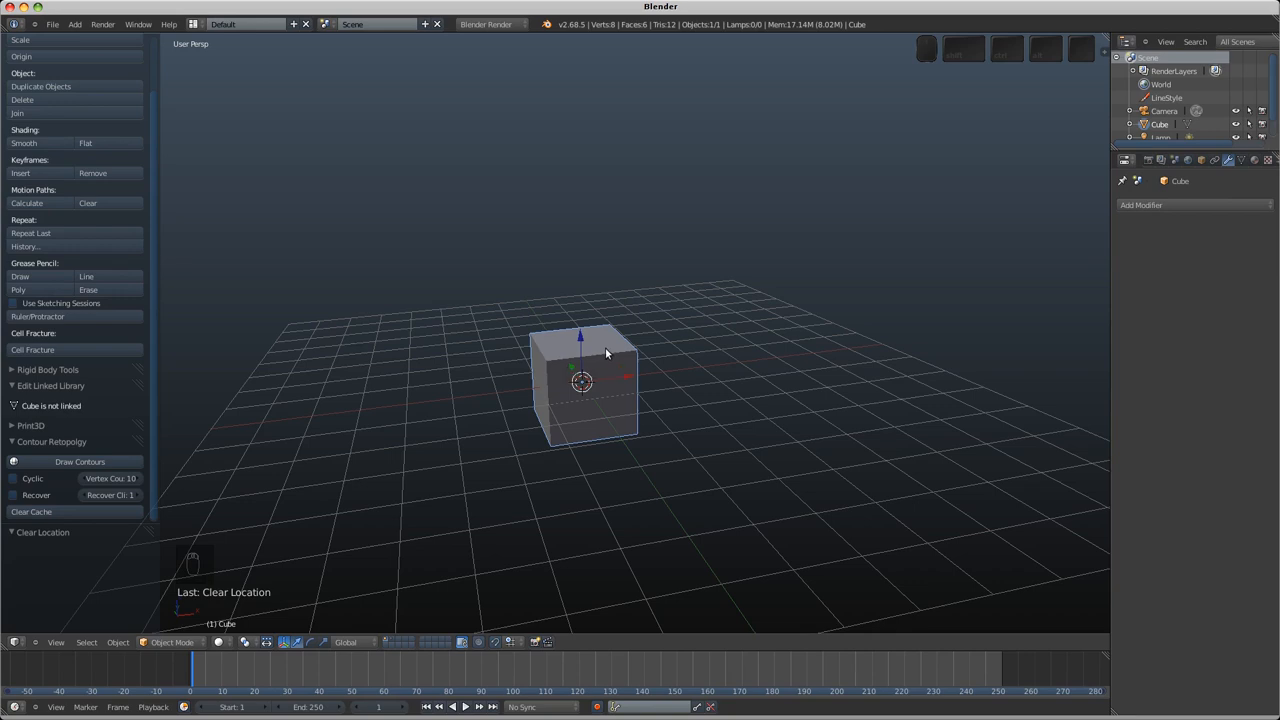
mouse_move(178, 13)
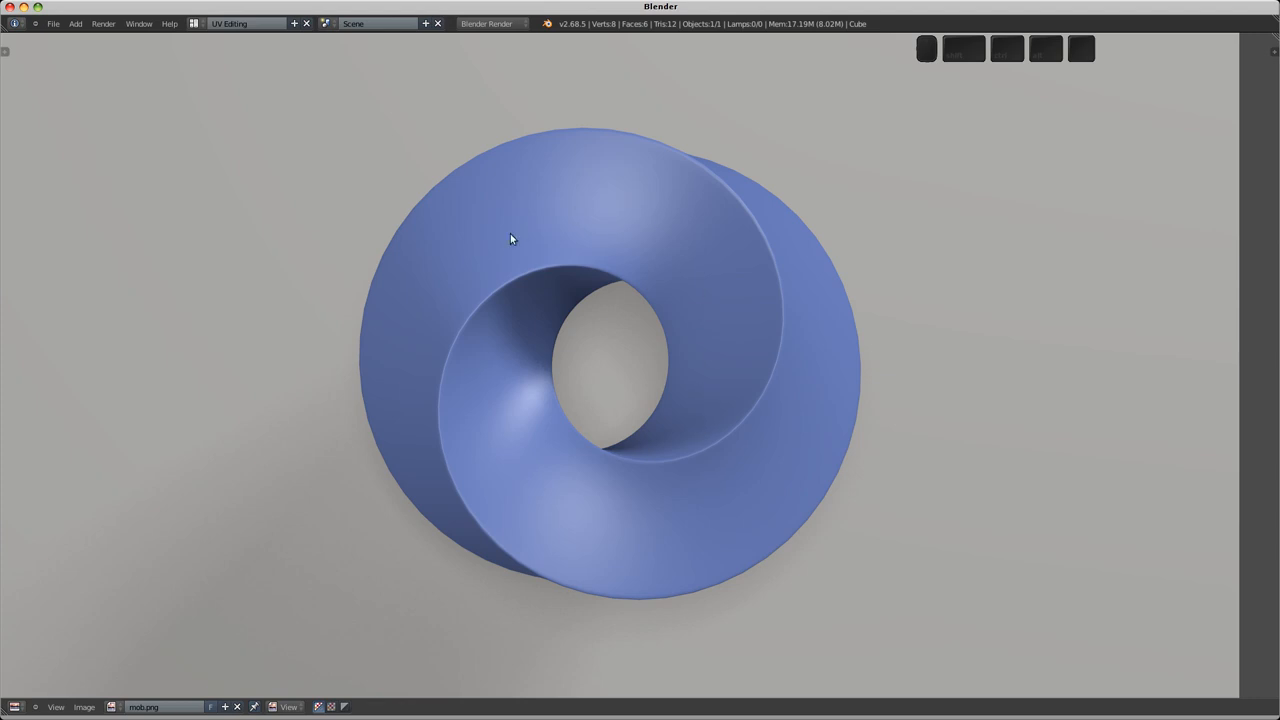
mouse_move(712, 370)
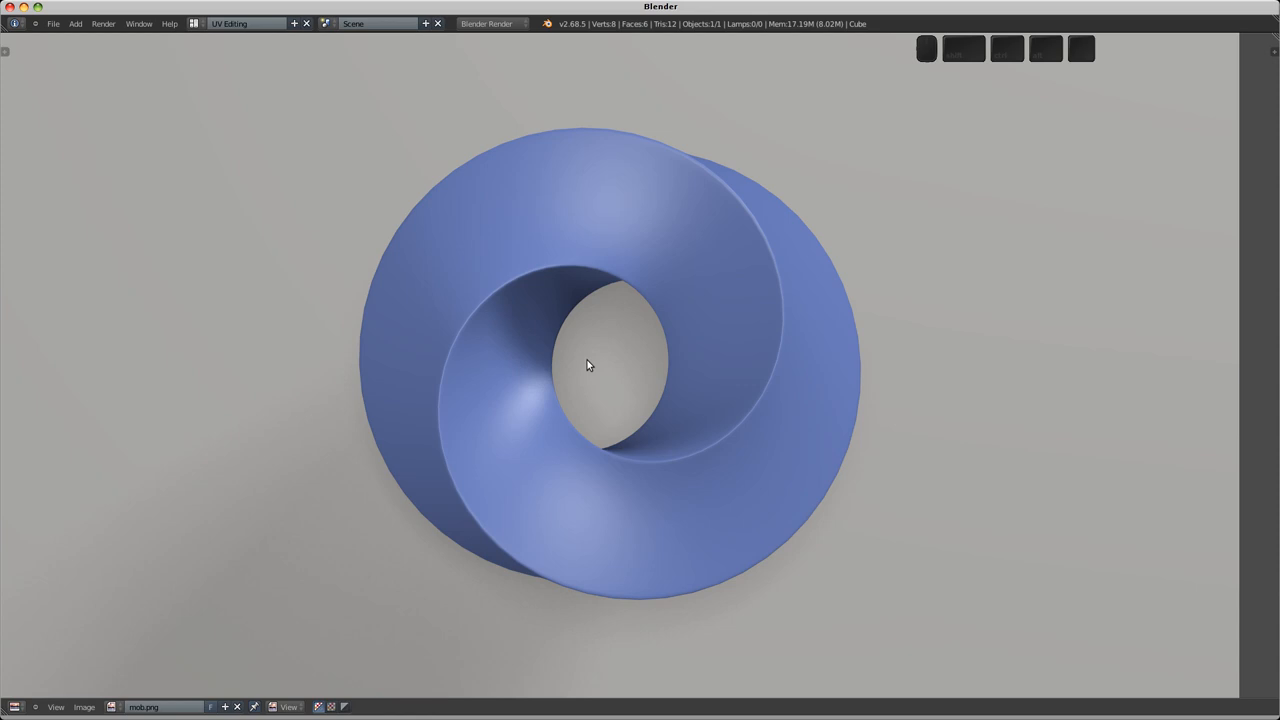
mouse_move(351, 143)
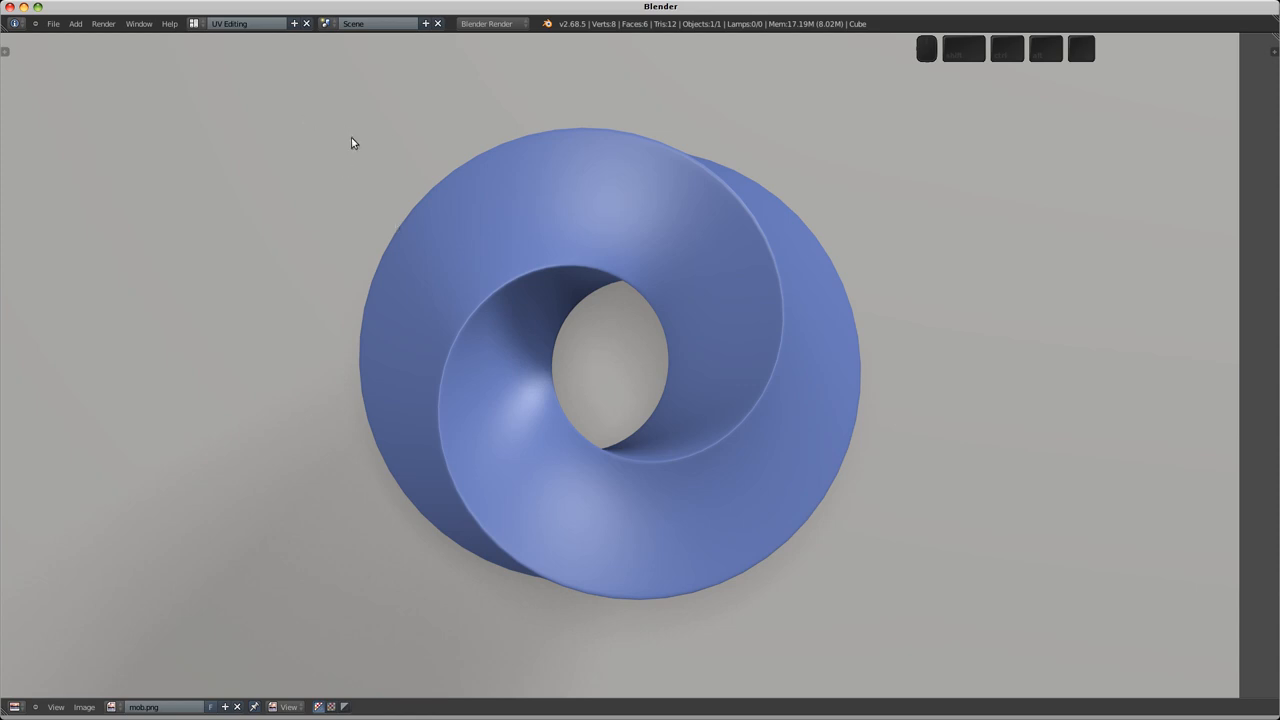
mouse_move(196, 20)
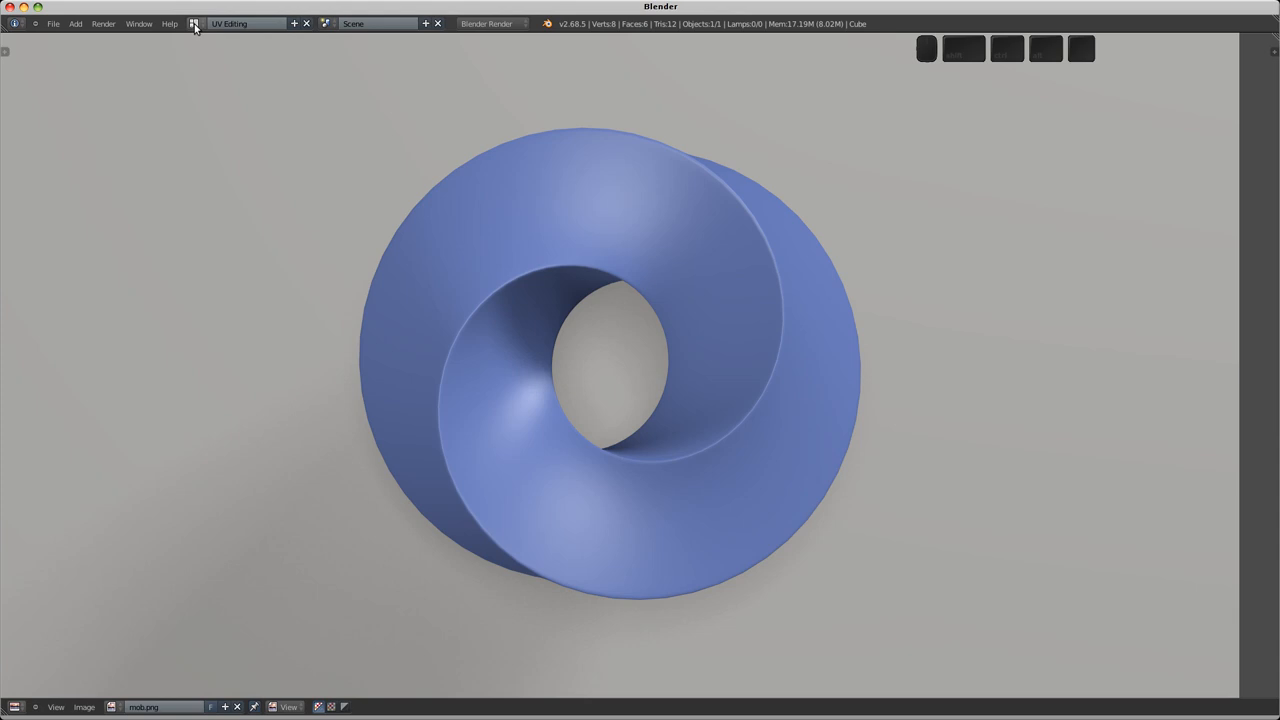
Step: Restore the Default layout, view the cube from the front, and enter Edit Mode
left_click(190, 22)
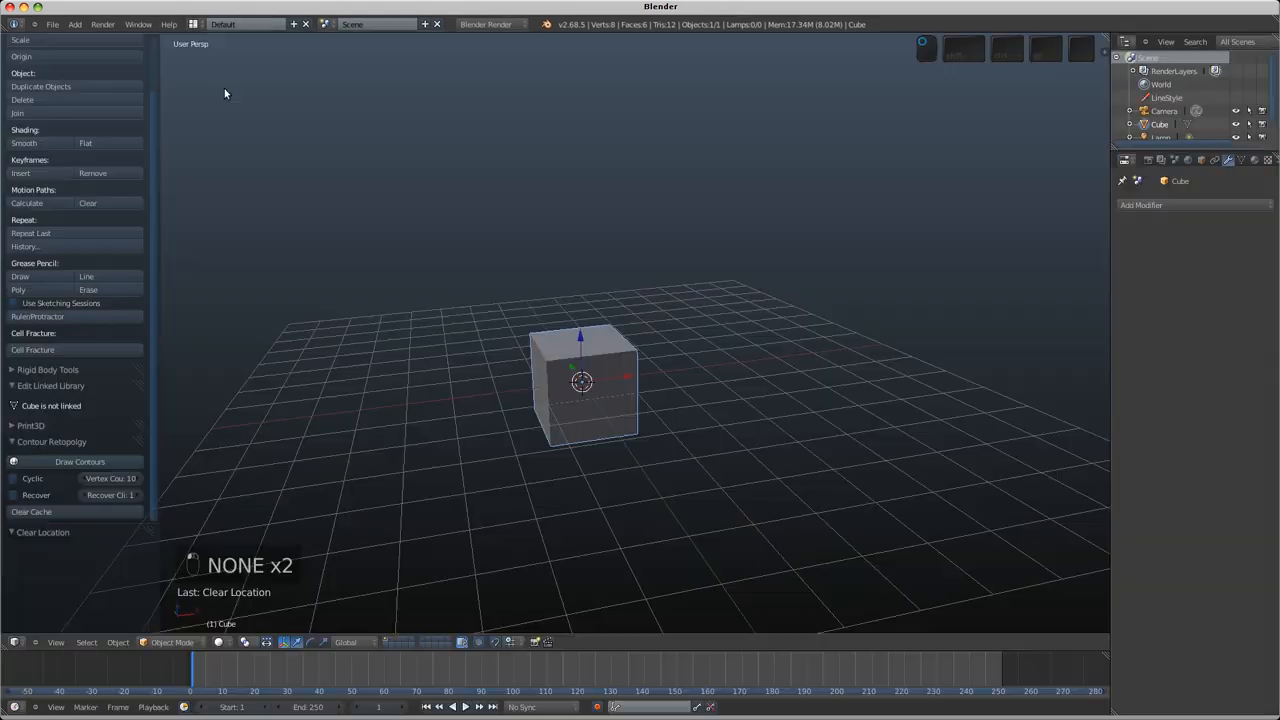
mouse_move(514, 426)
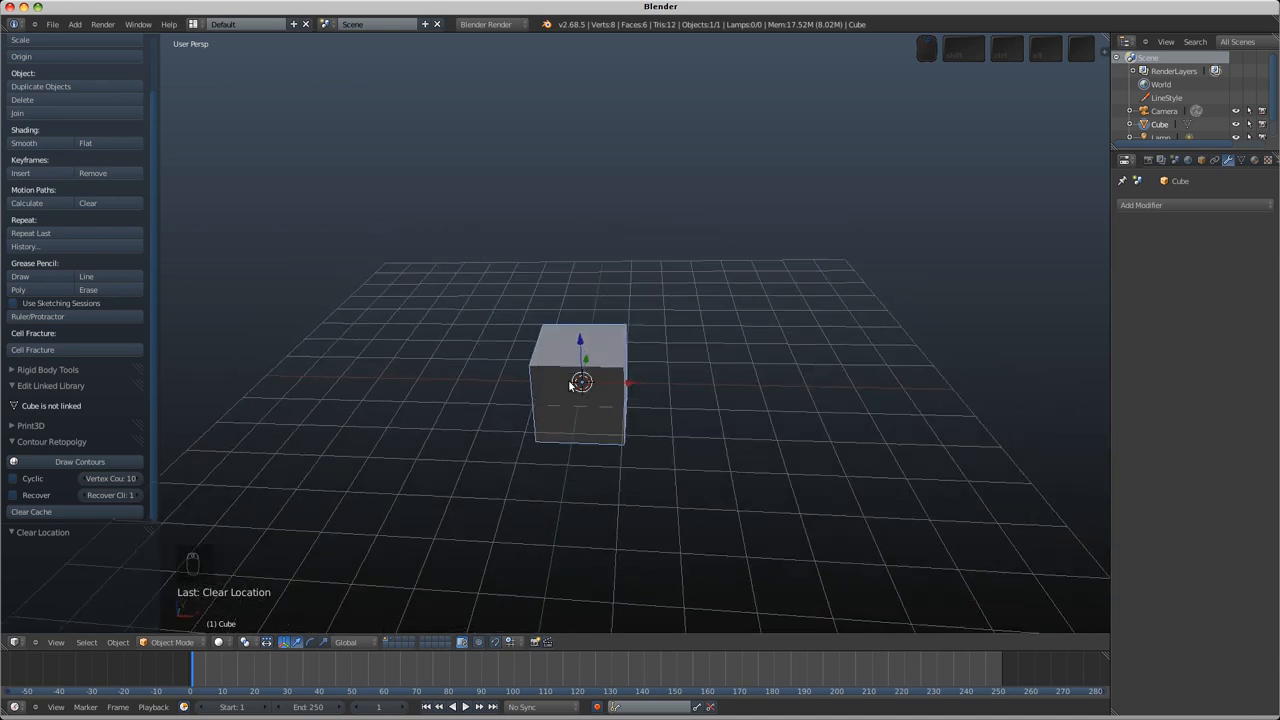
key("s")
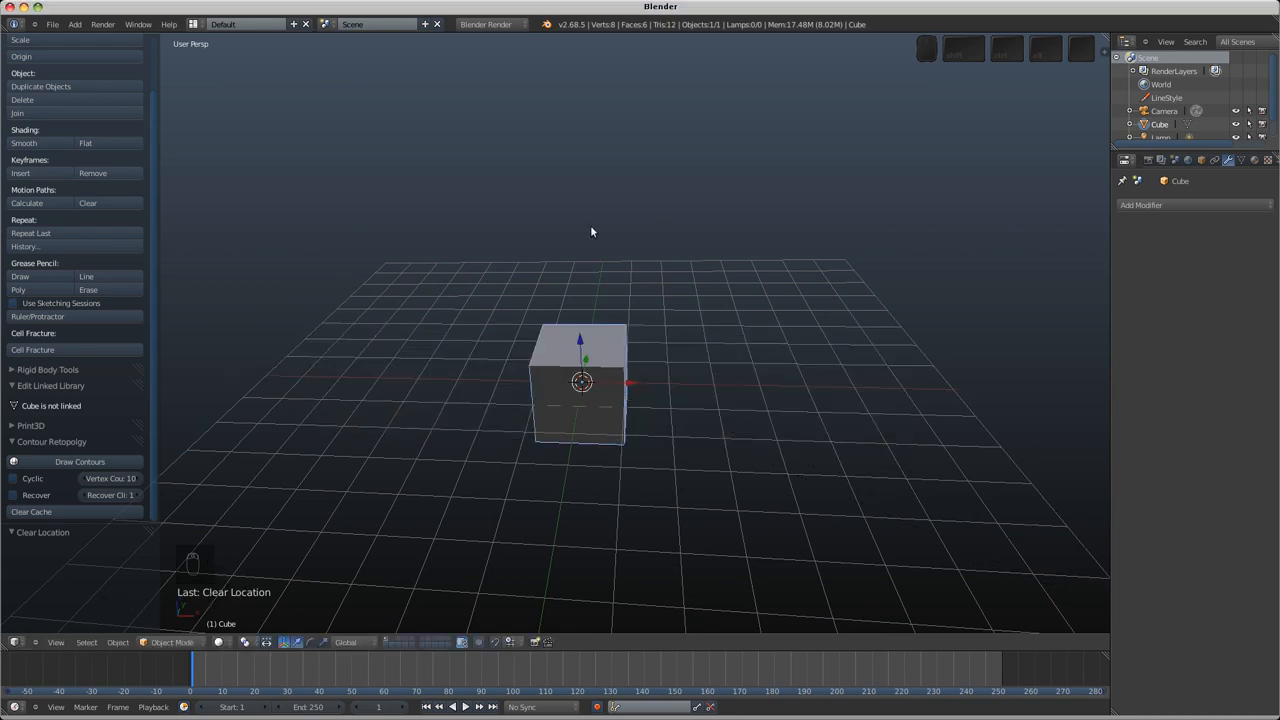
mouse_move(565, 425)
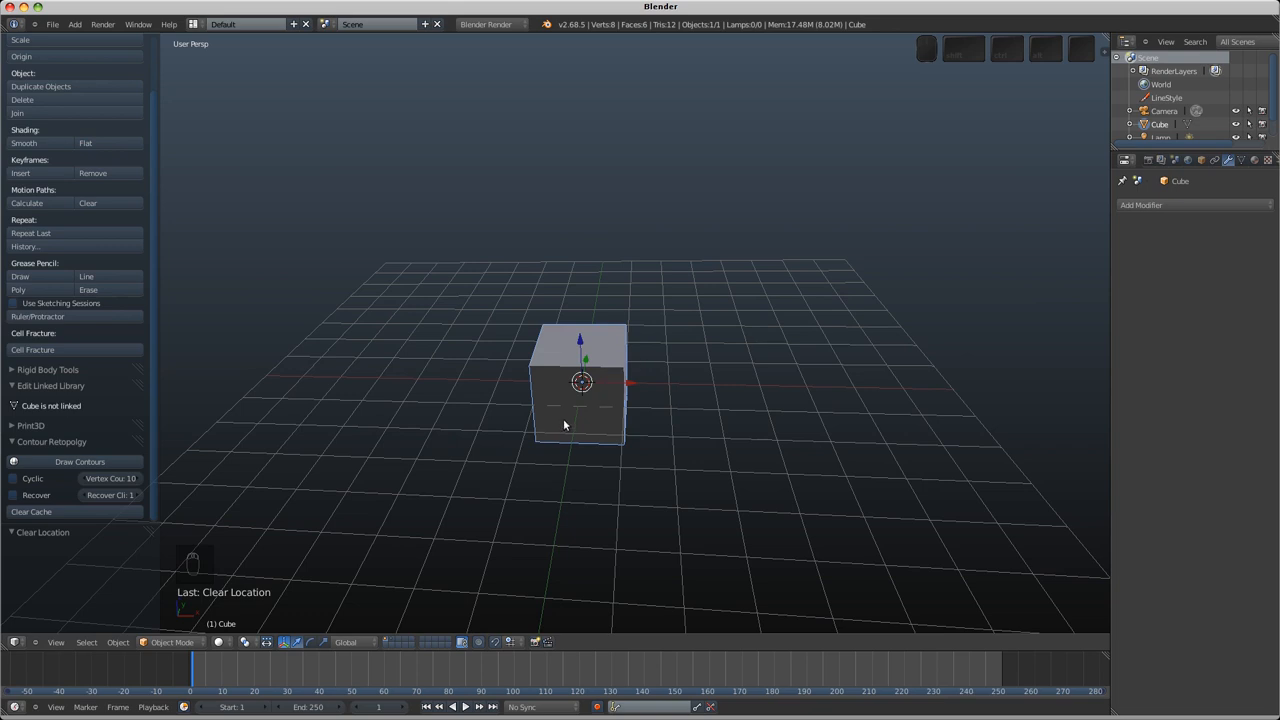
key("Tab")
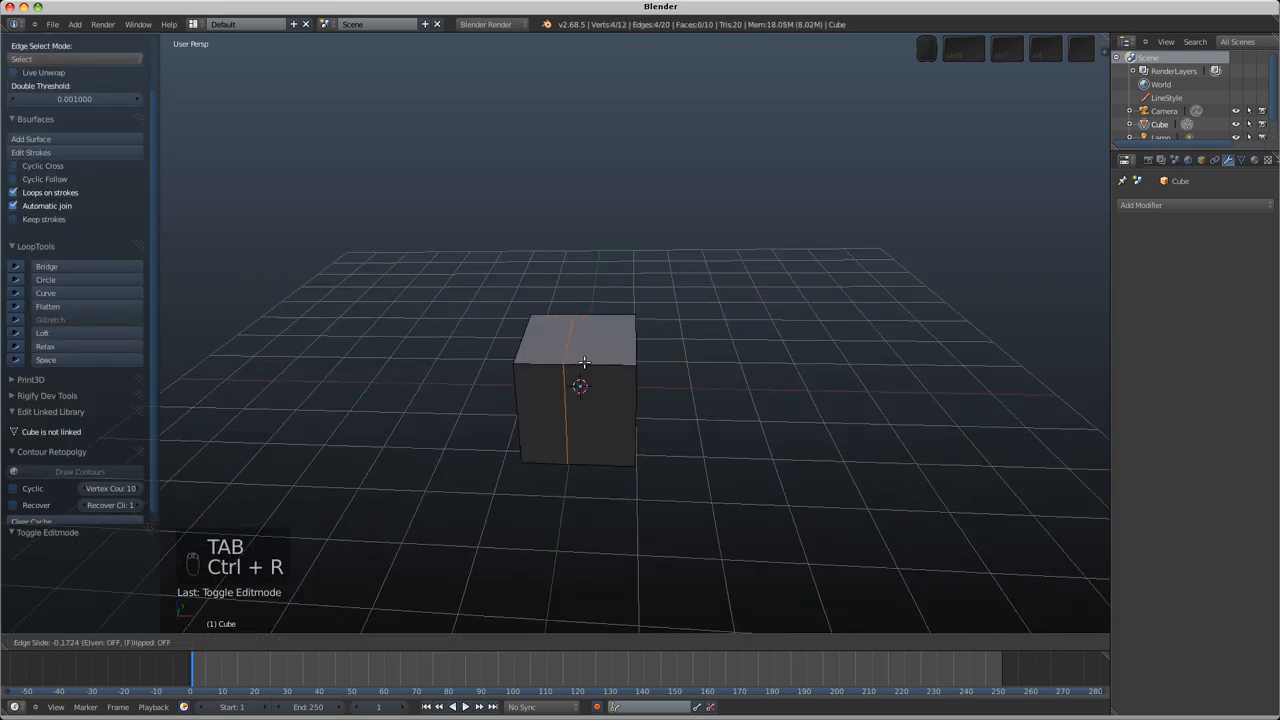
Step: Loop-cut the cube, extrude faces individually into a row of boxes, and delete the end faces
key("Ctrl+R")
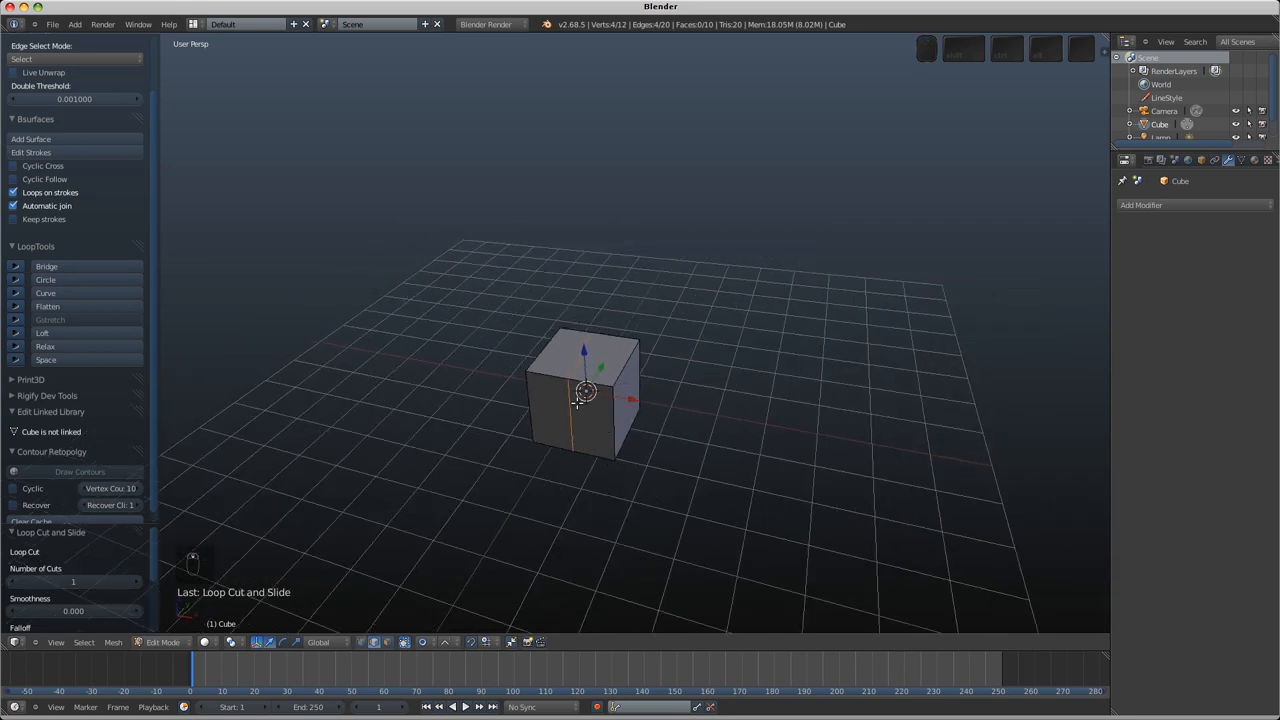
key("ctrl+tab")
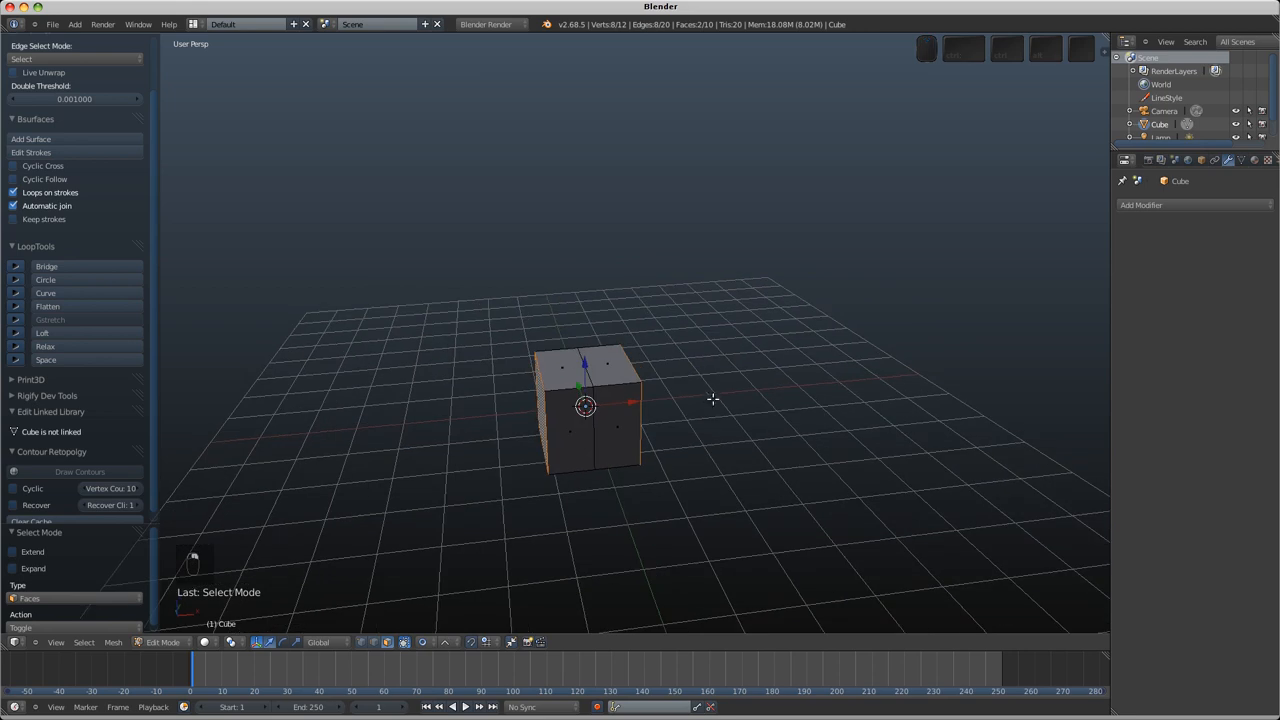
key("Alt+E")
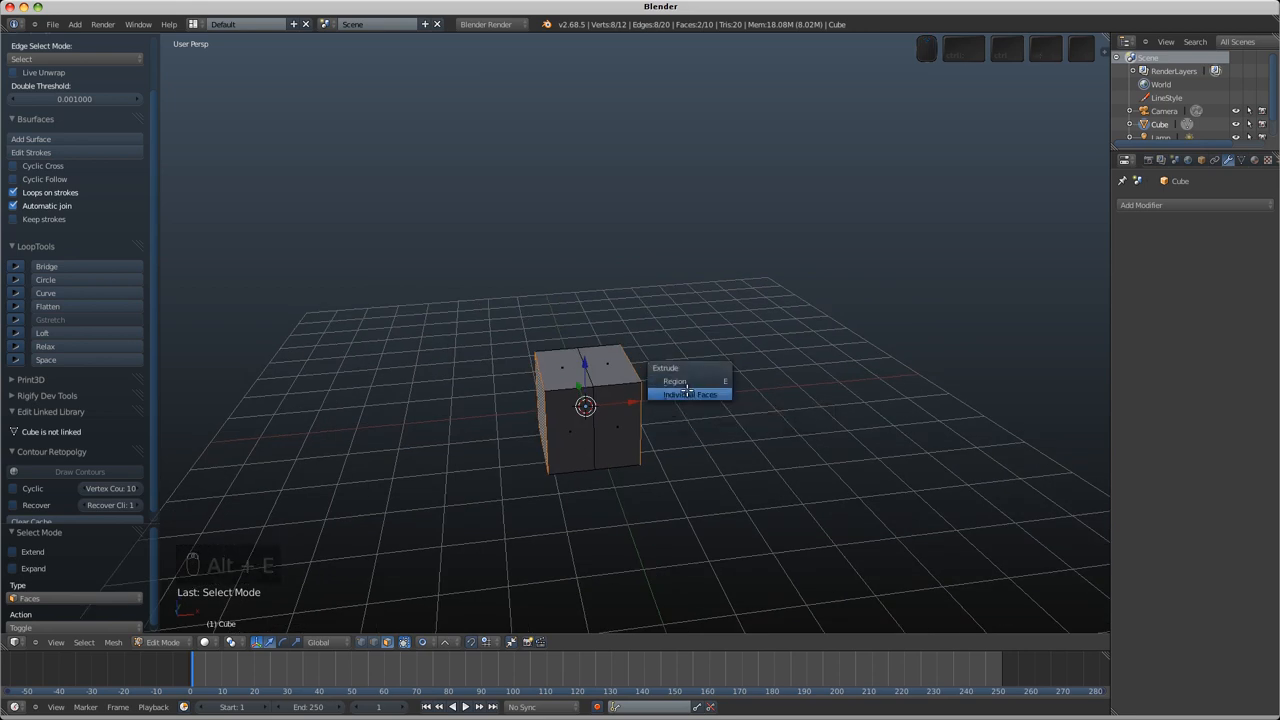
left_click(690, 393)
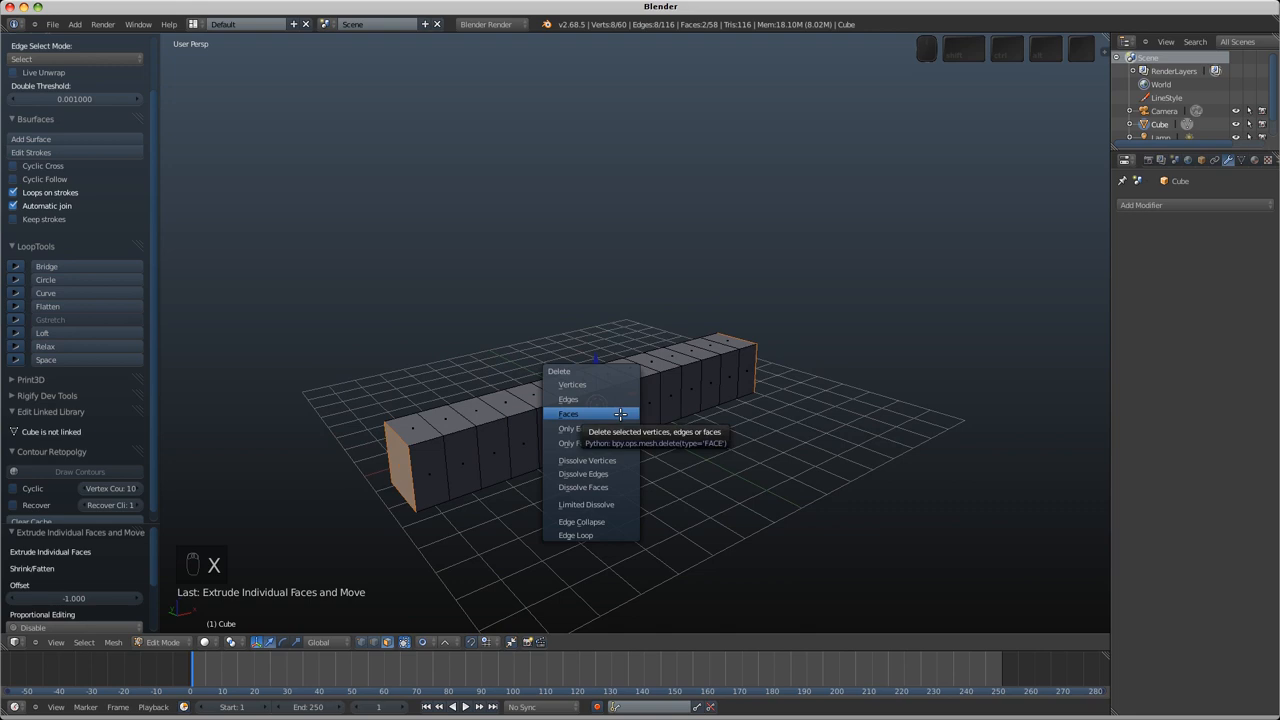
left_click(569, 413)
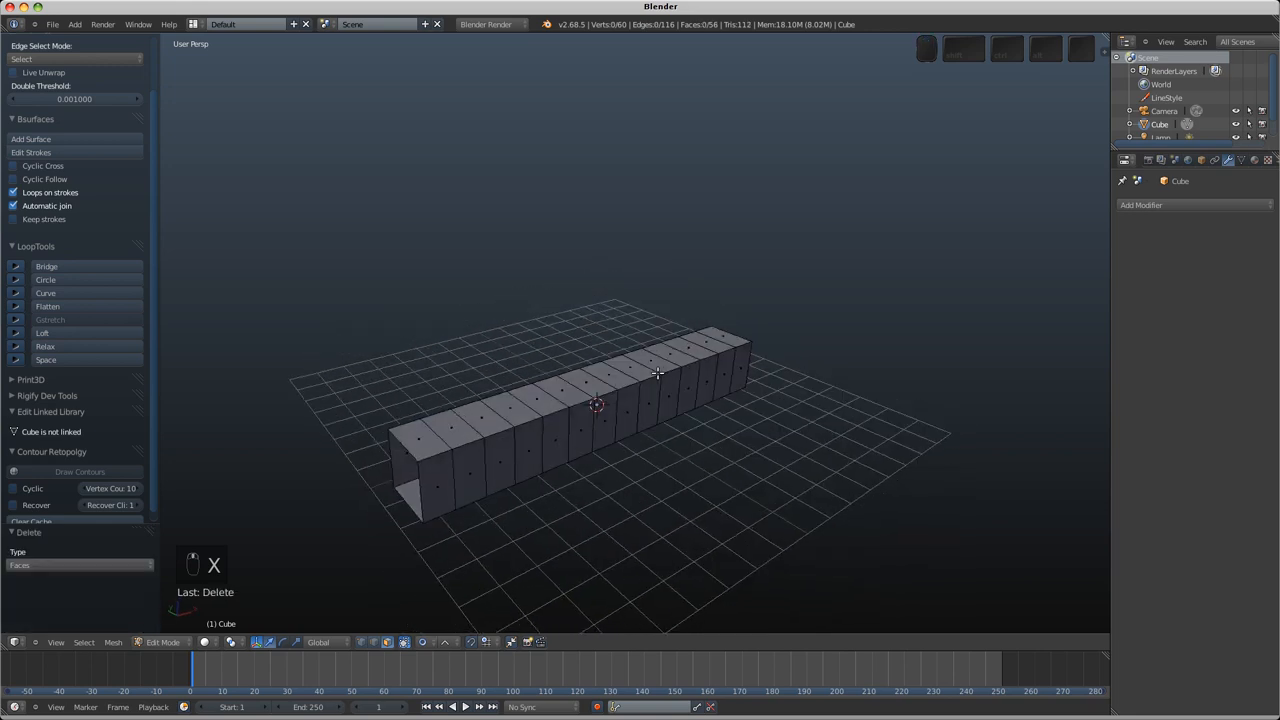
Step: Duplicate the open tube onto another layer and resume editing the original
key("Tab")
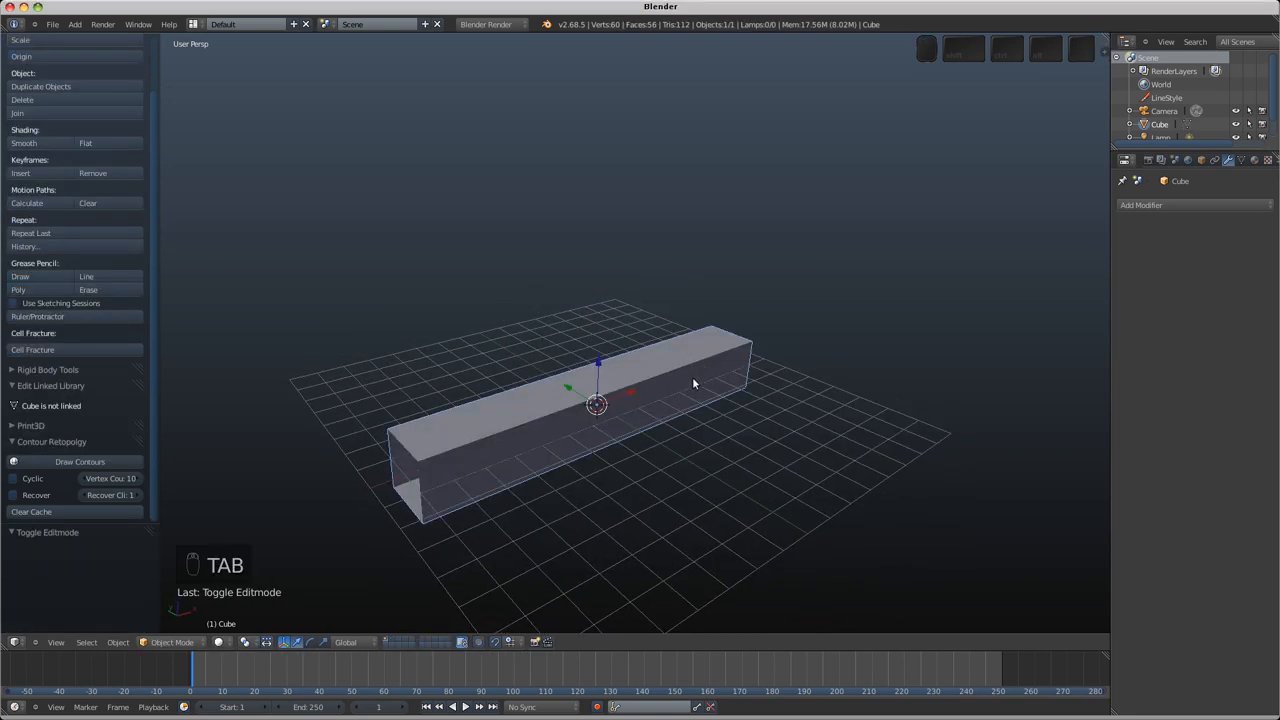
key("Shift+D")
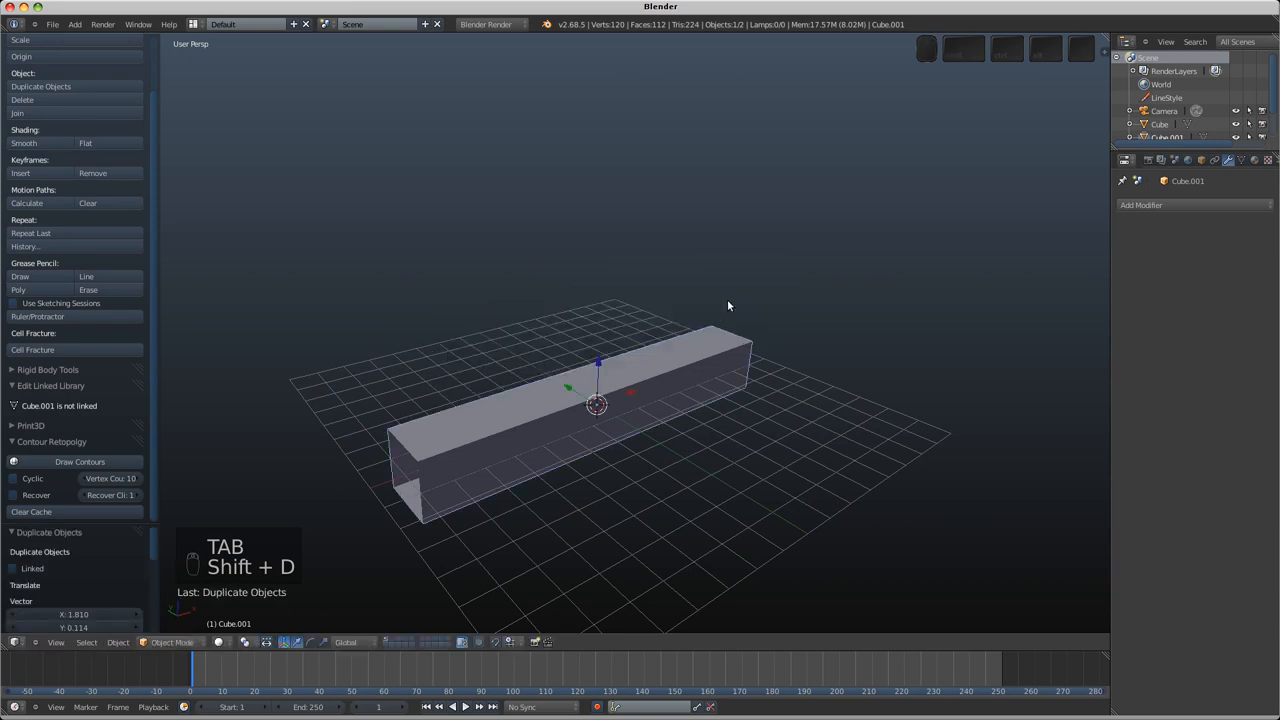
key("m")
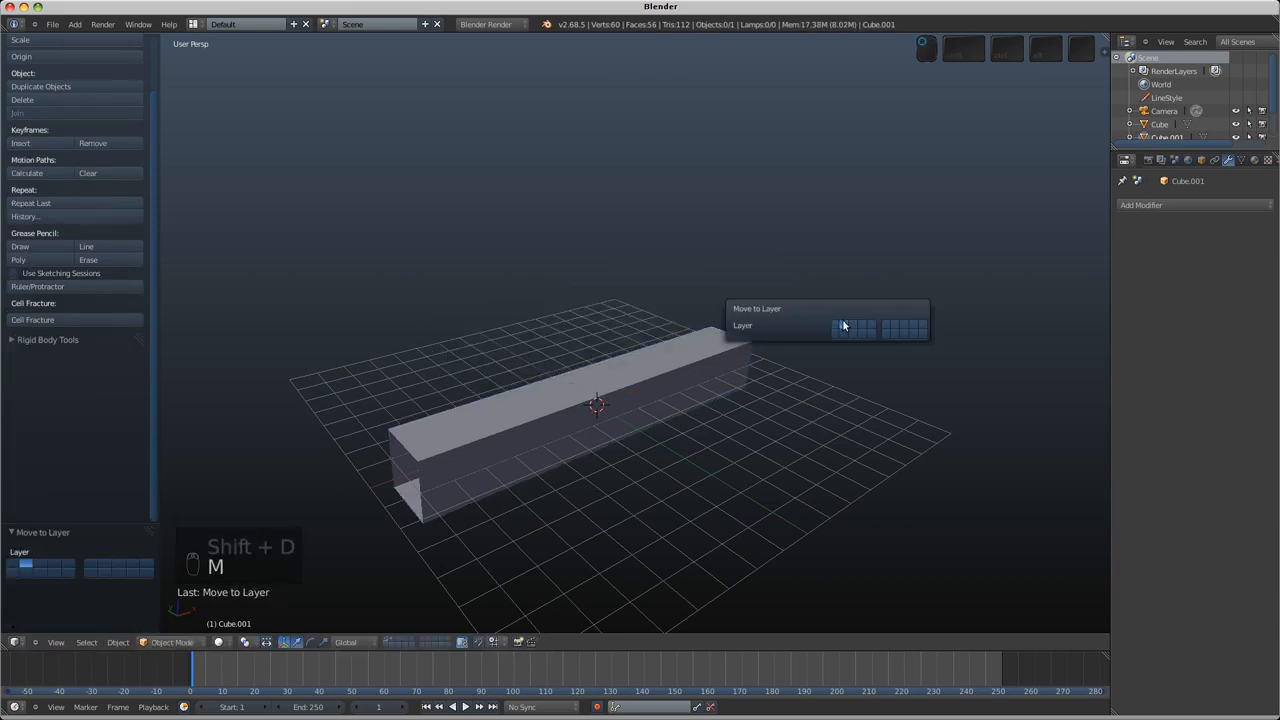
left_click(844, 326)
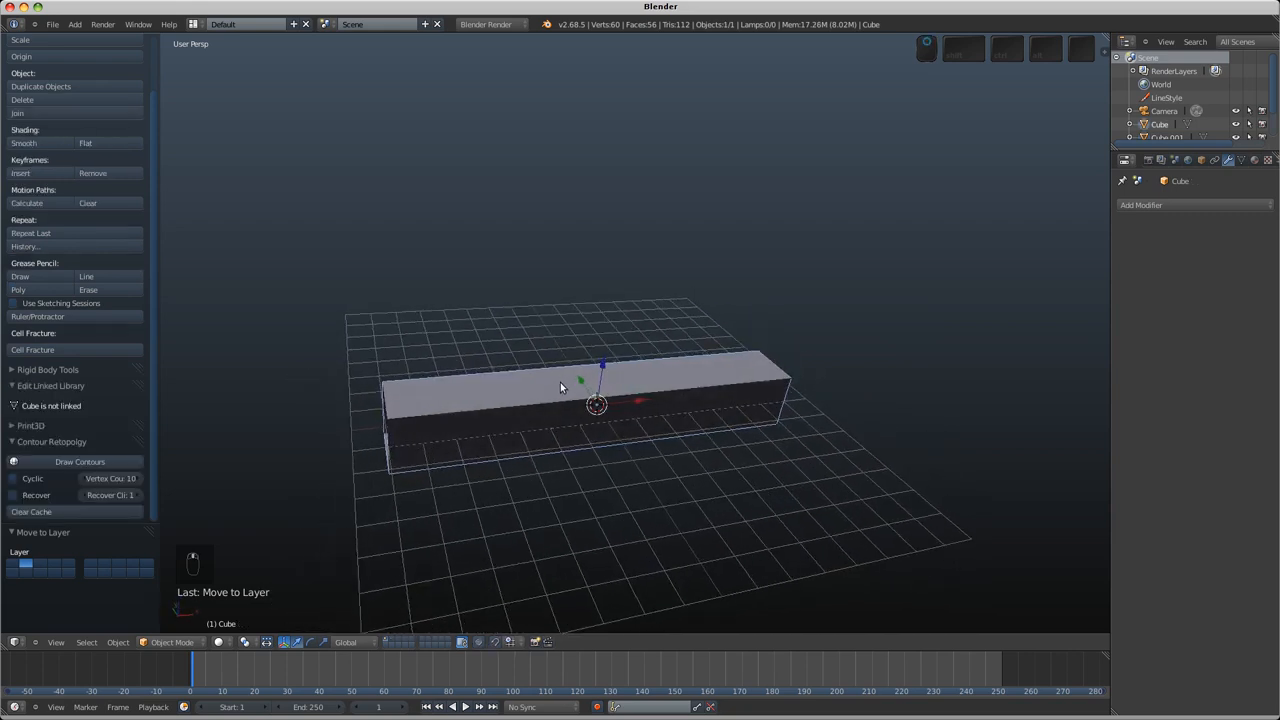
key("Tab")
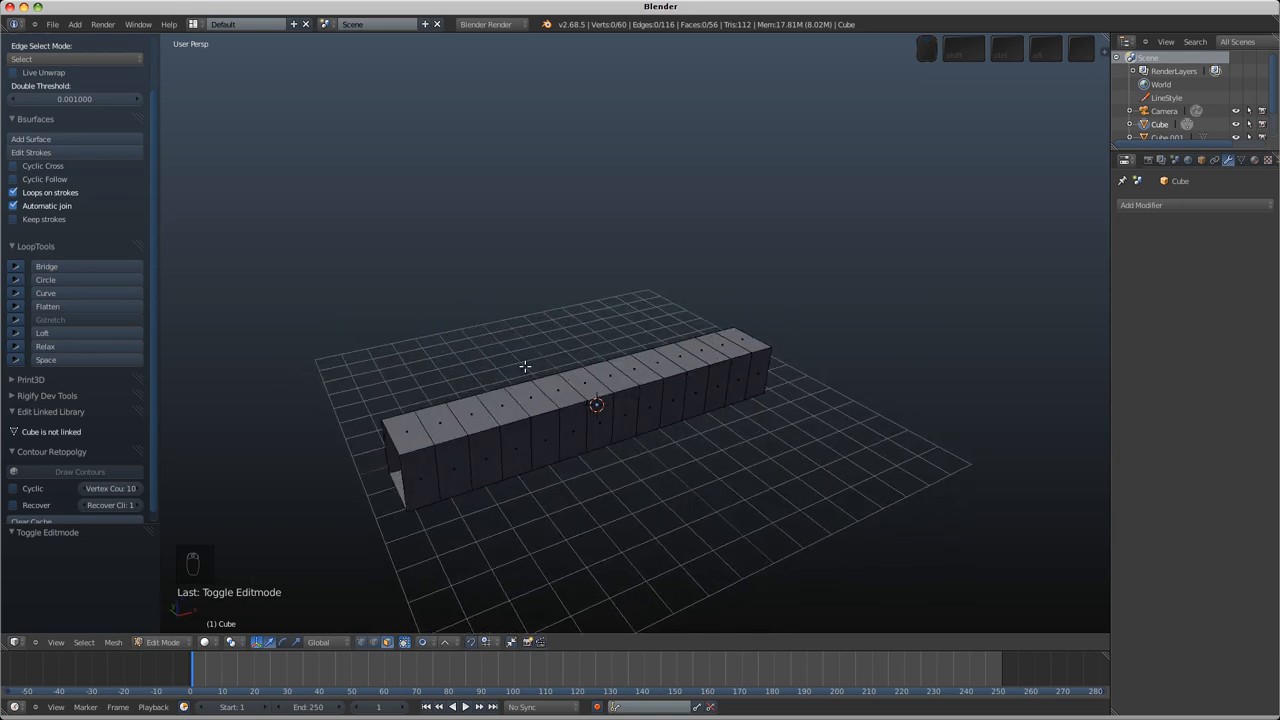
Step: Select the tube's end vertices and enable connected proportional editing with spherical falloff
key("Ctrl+Tab")
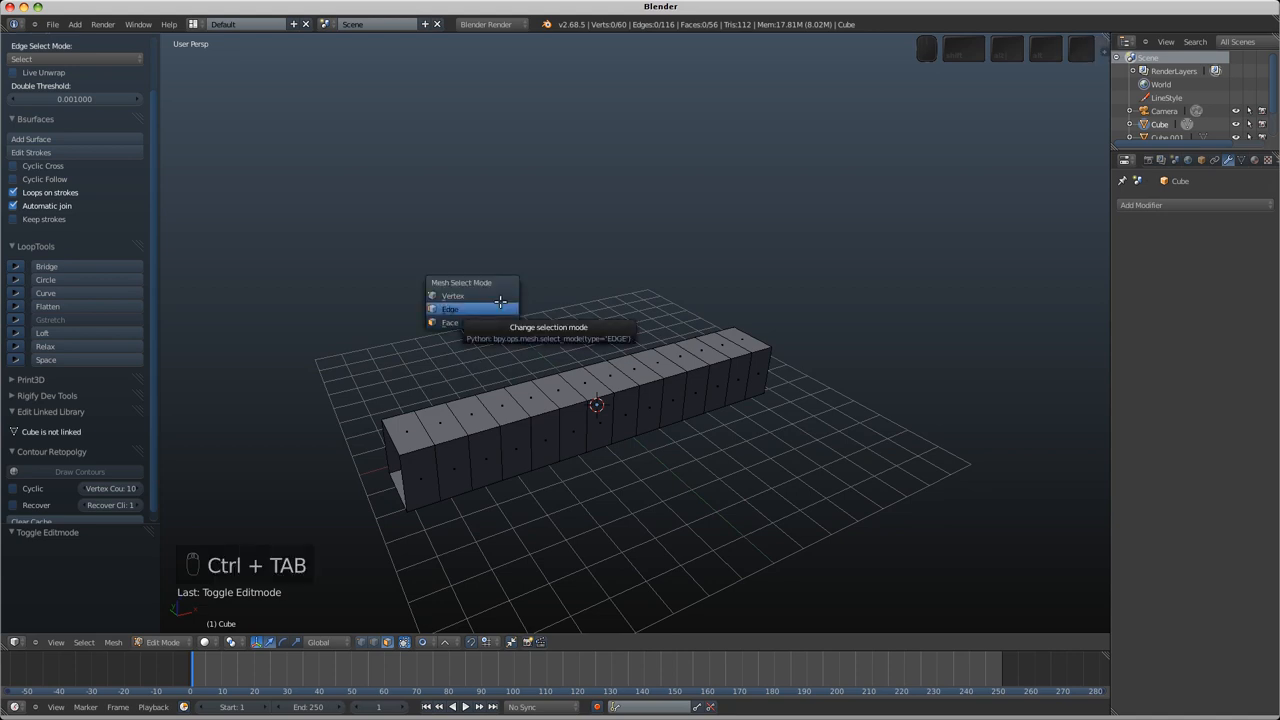
left_click(450, 308)
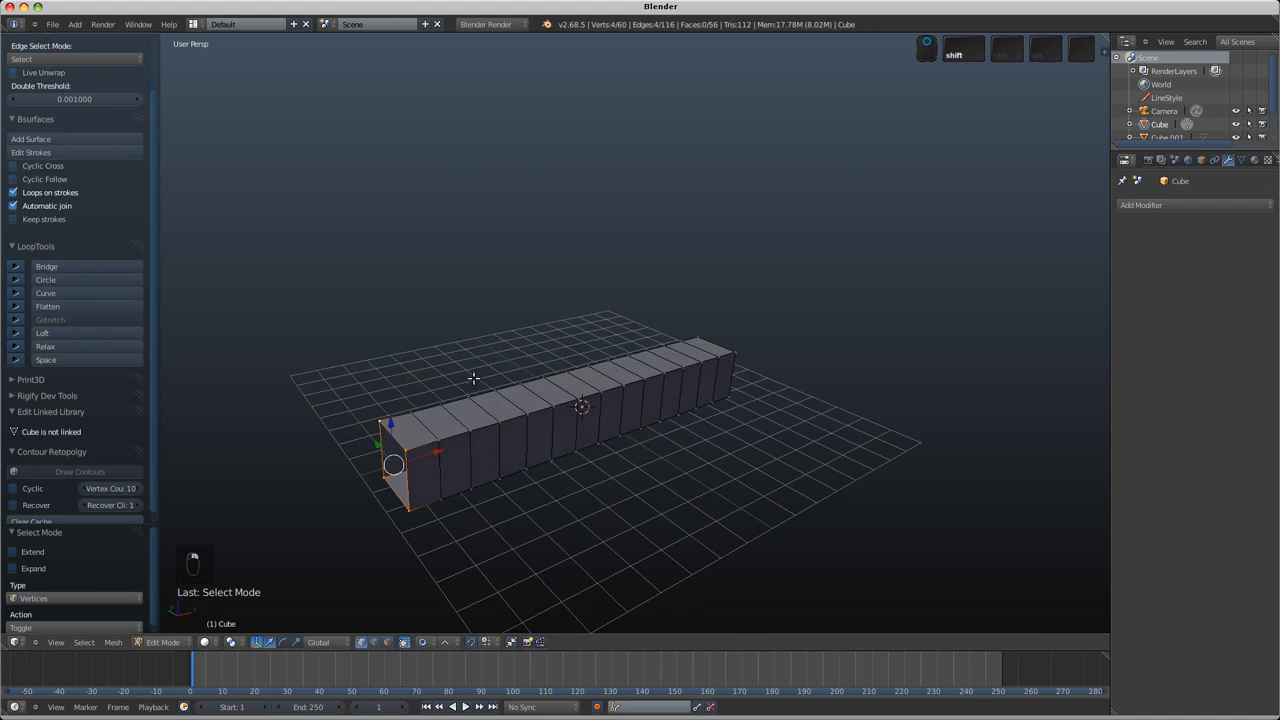
left_click(413, 643)
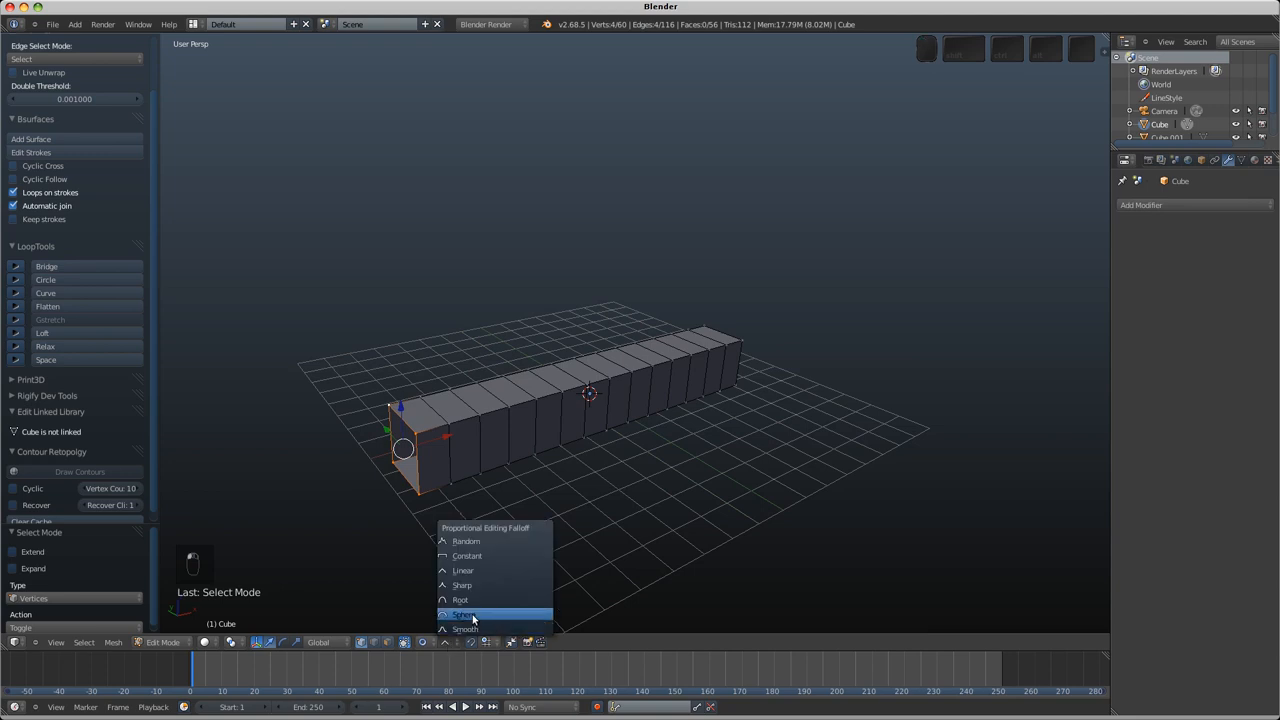
left_click(467, 613)
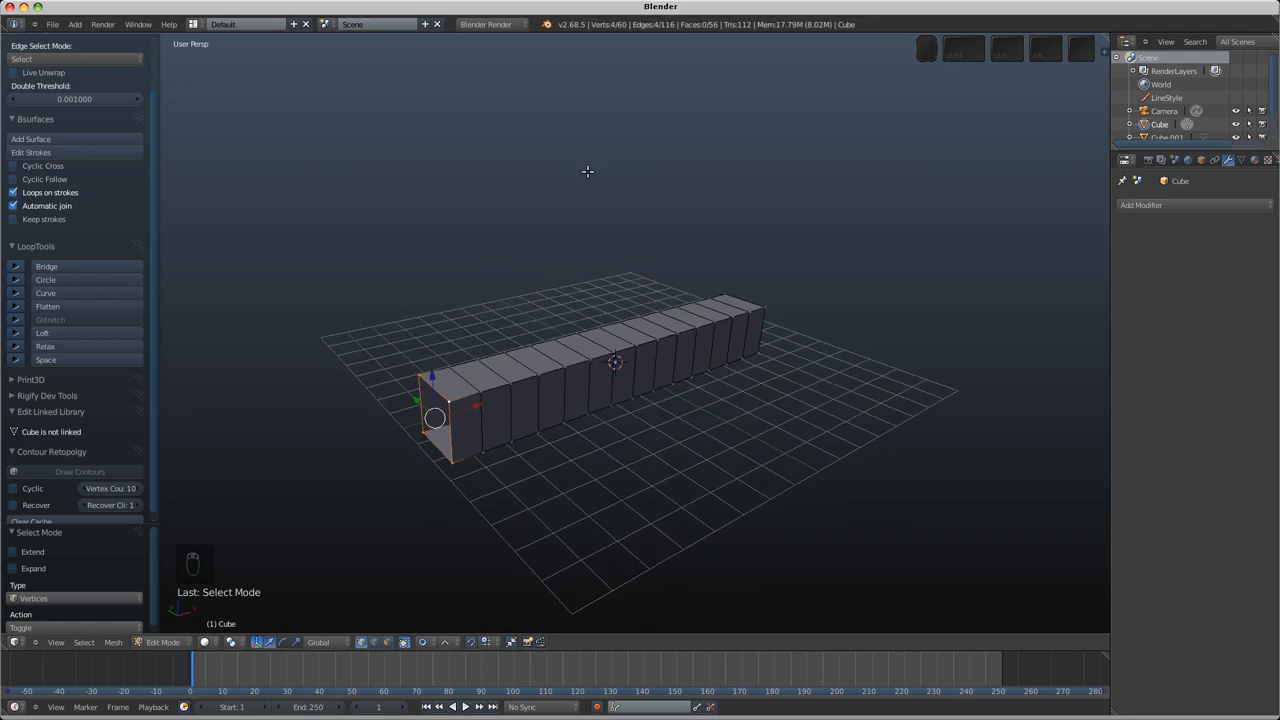
Step: Rotate the tube's end -180° about X with proportional falloff, then return to Object Mode
key("r")
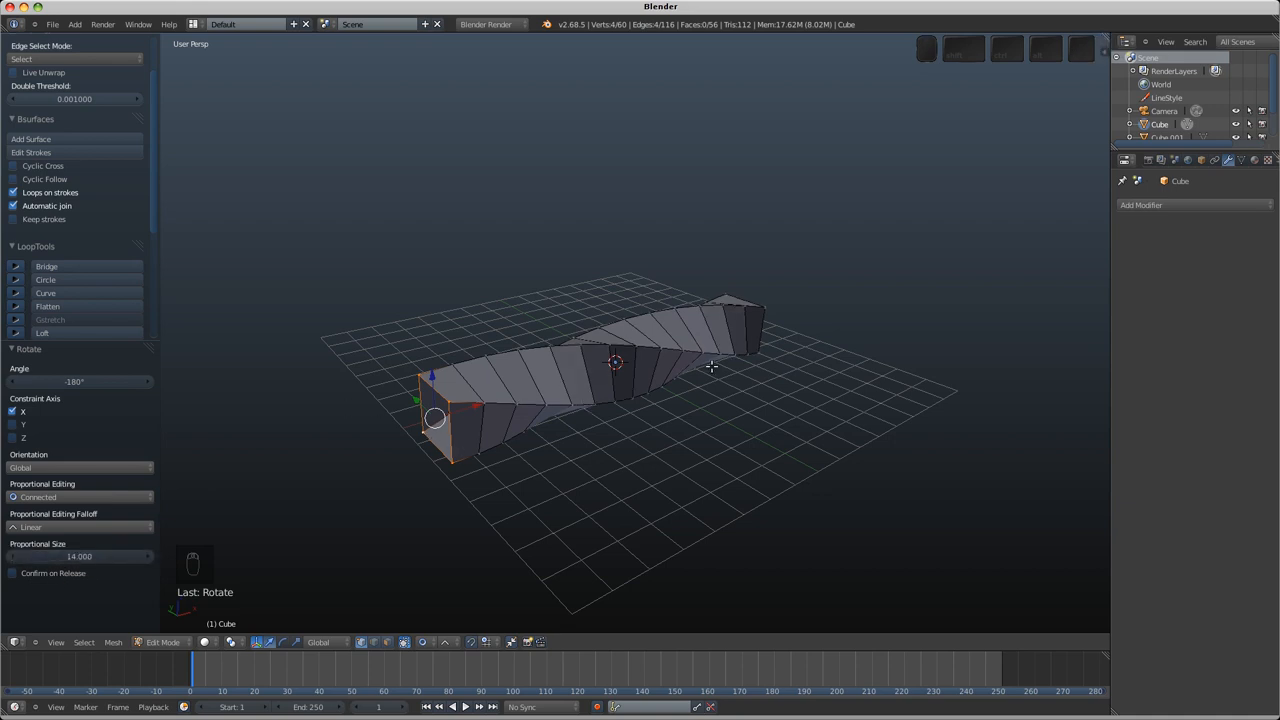
mouse_move(522, 432)
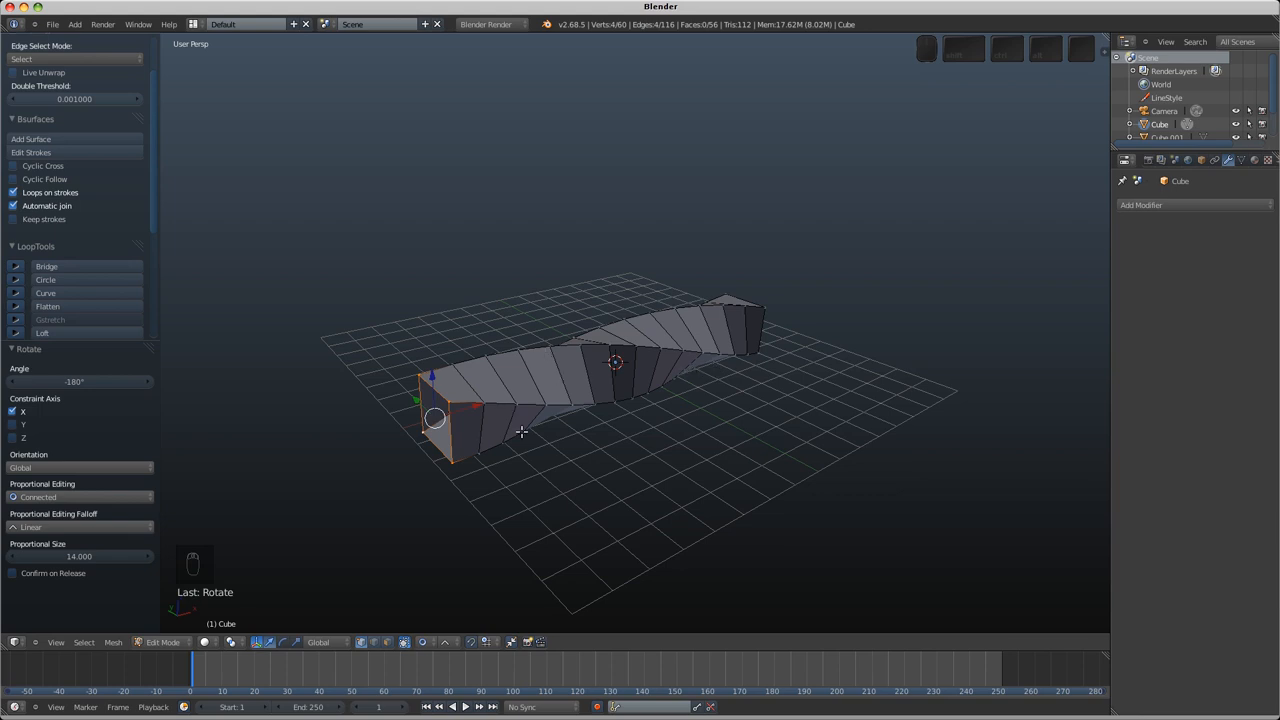
key("Tab")
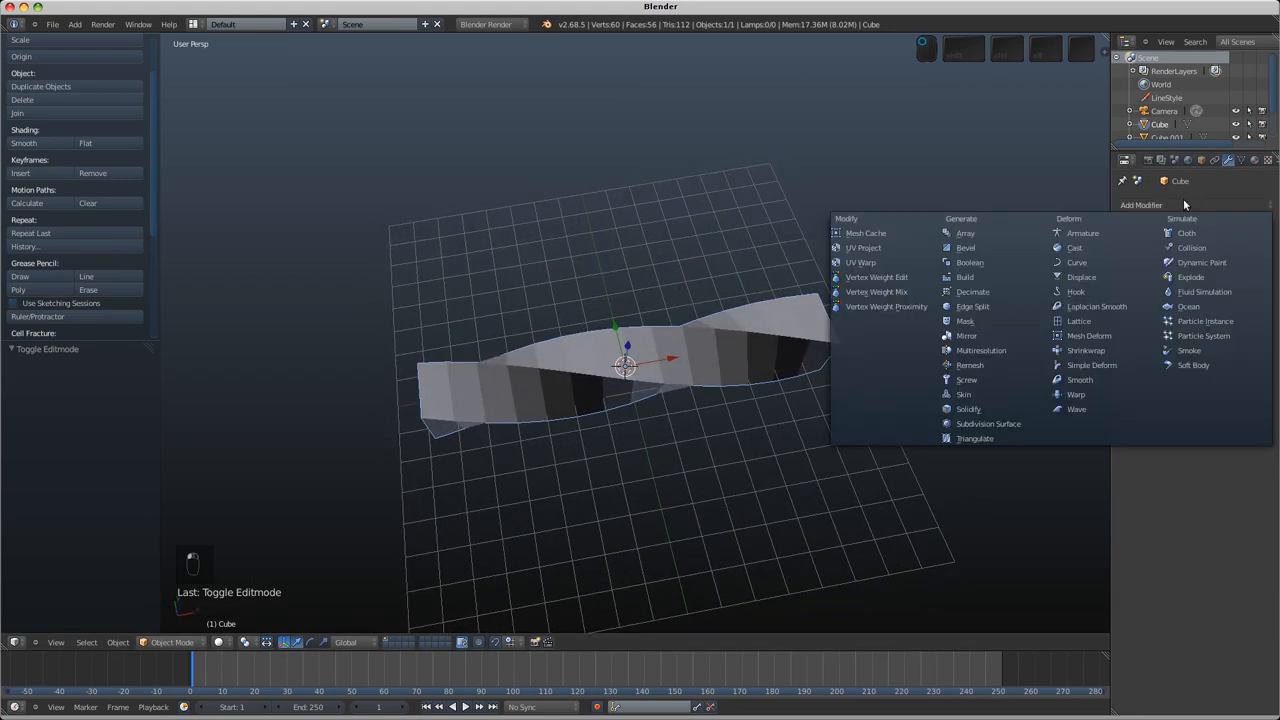
Step: Add a Simple Deform modifier in Bend mode at 360° to curl the bar into a ring
left_click(1092, 365)
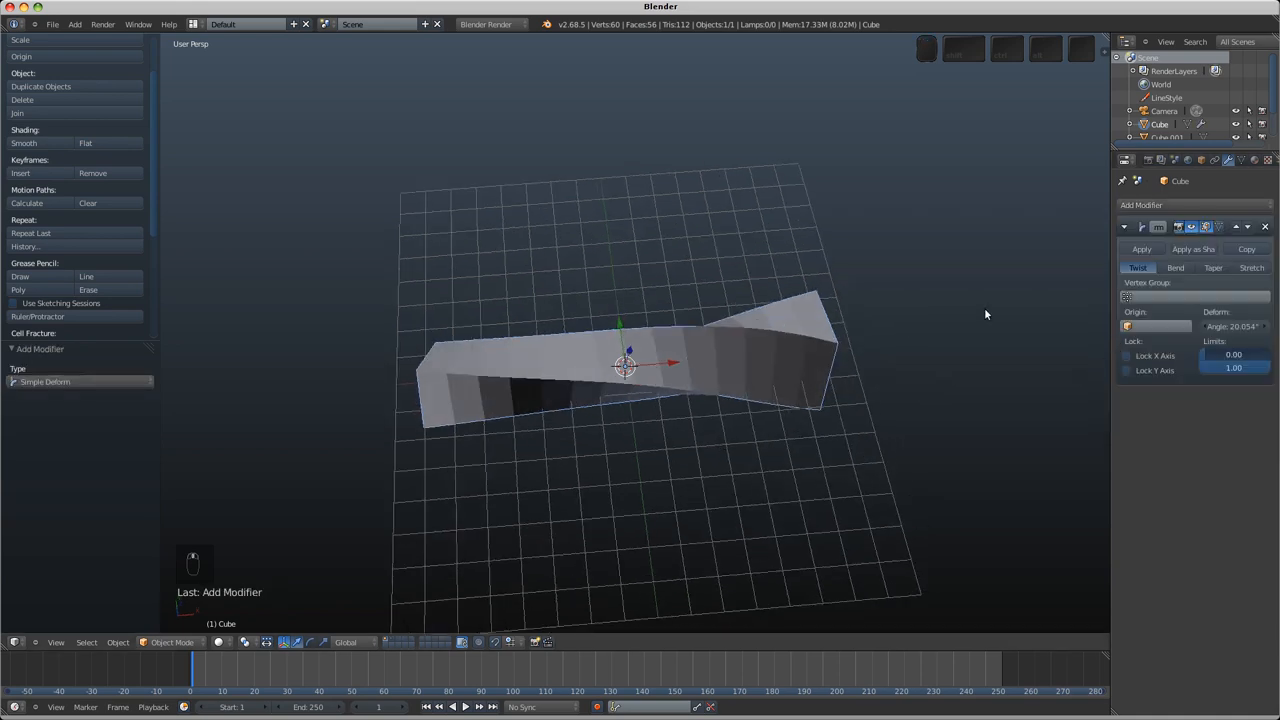
left_click(1174, 267)
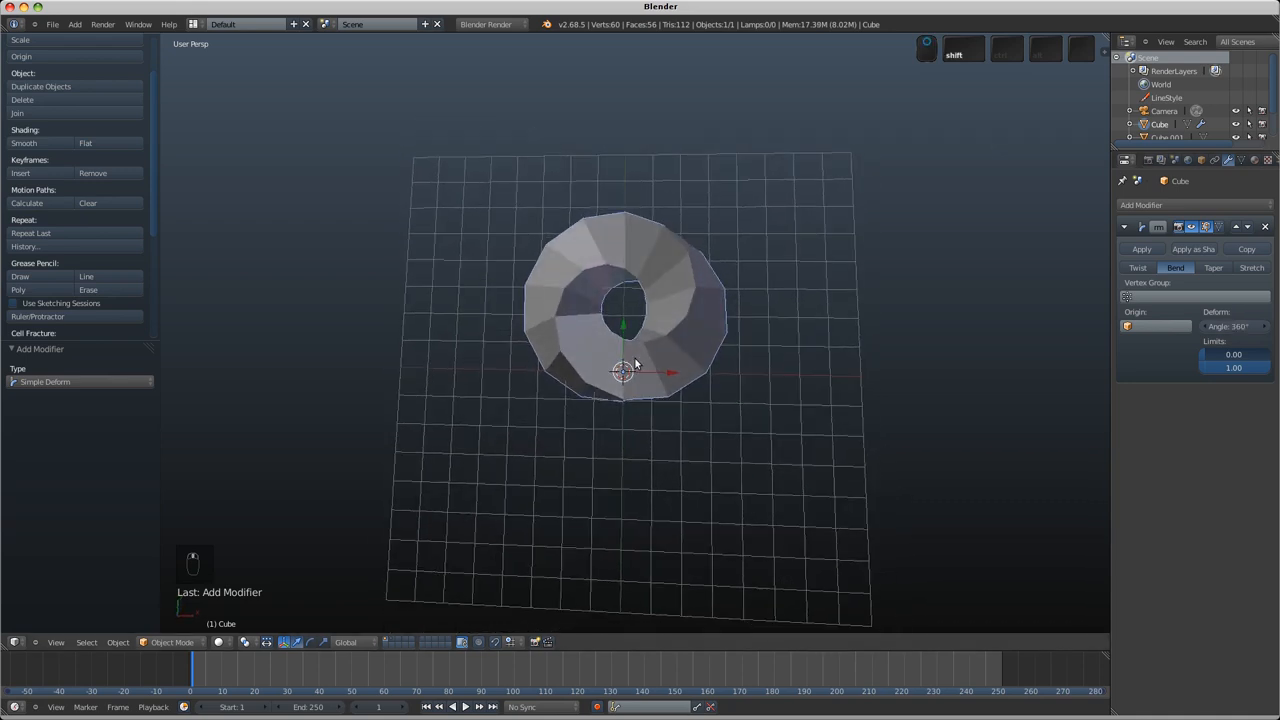
key("Tab")
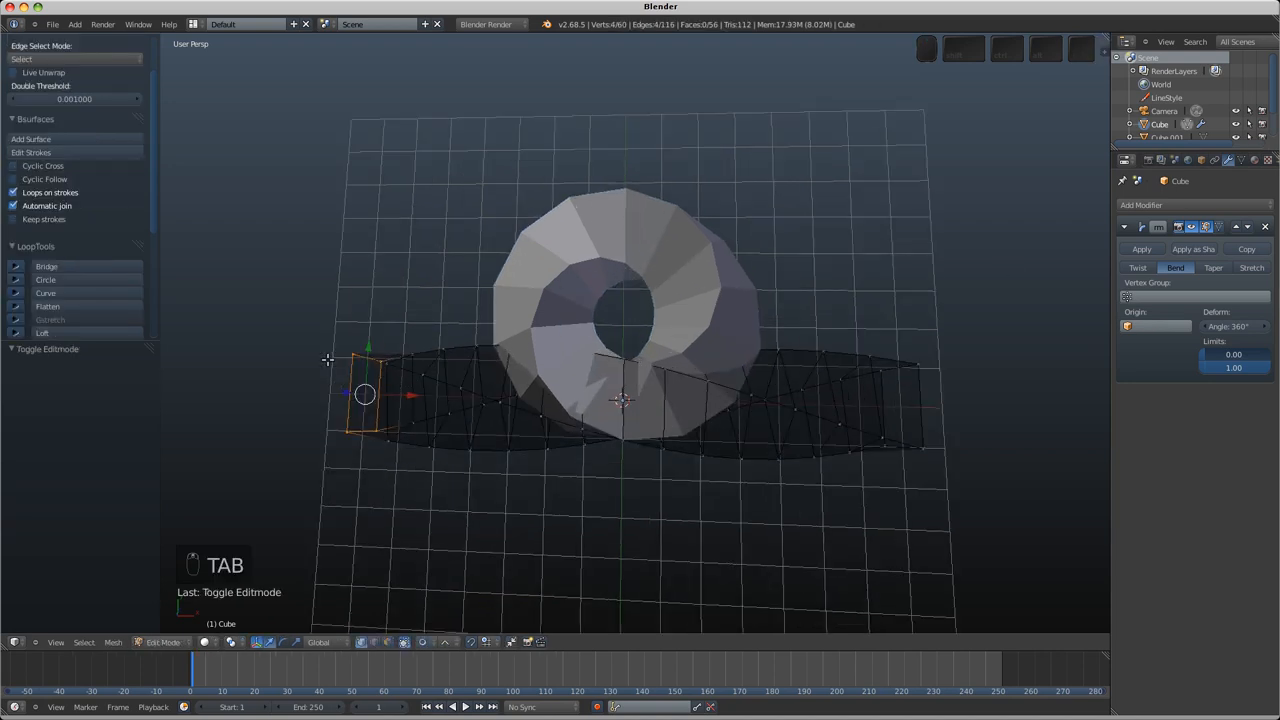
Step: Apply the Simple Deform bend and merge the ring's duplicate seam vertices with Remove Doubles
key("Tab")
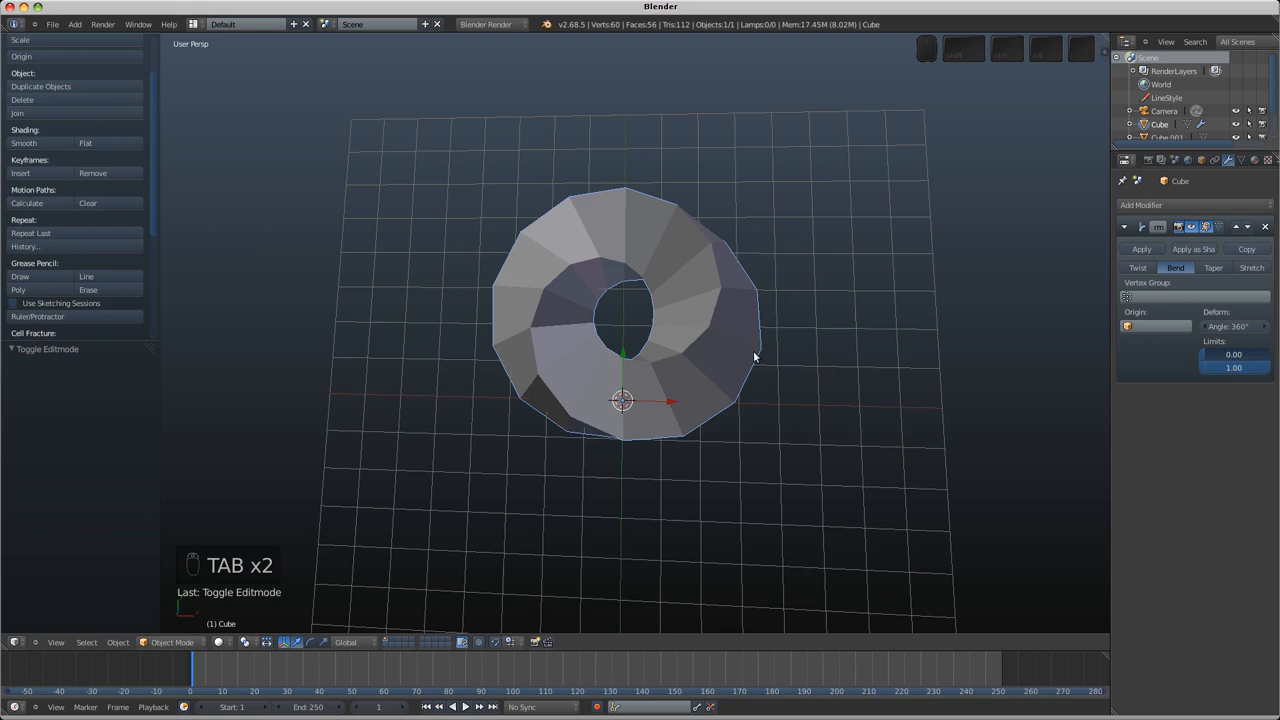
left_click(1141, 249)
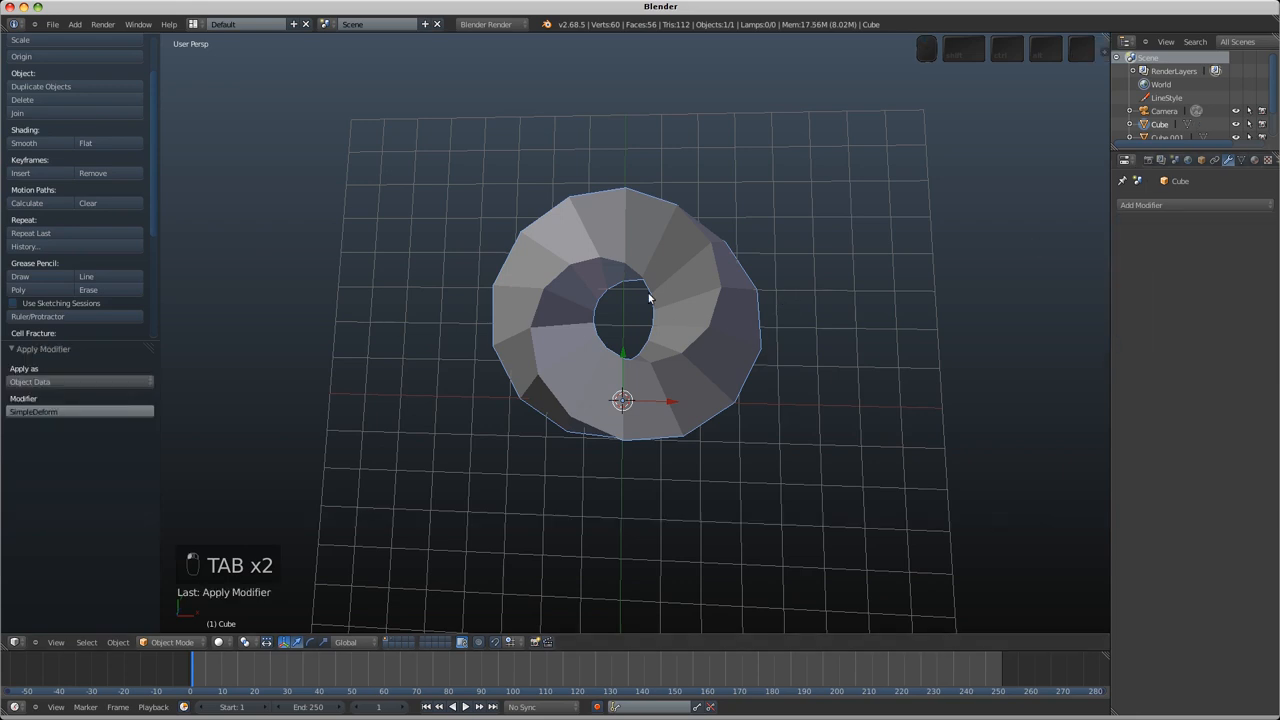
key("Tab")
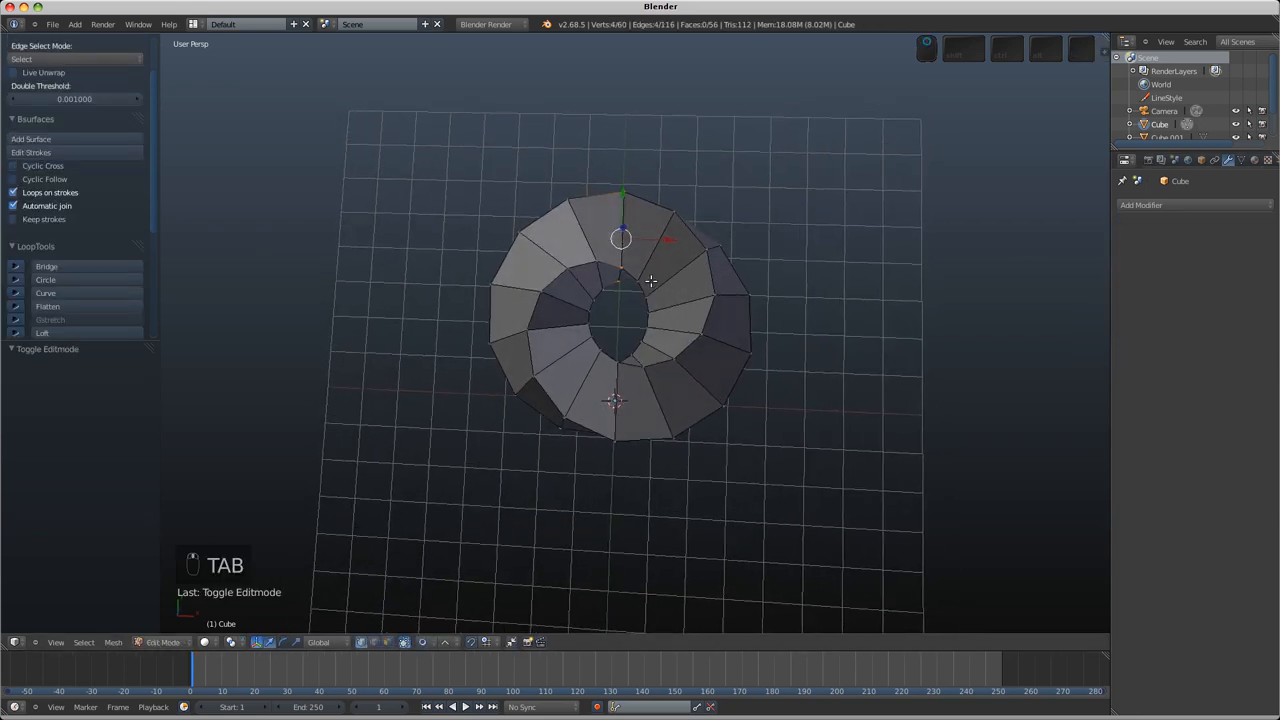
key("G")
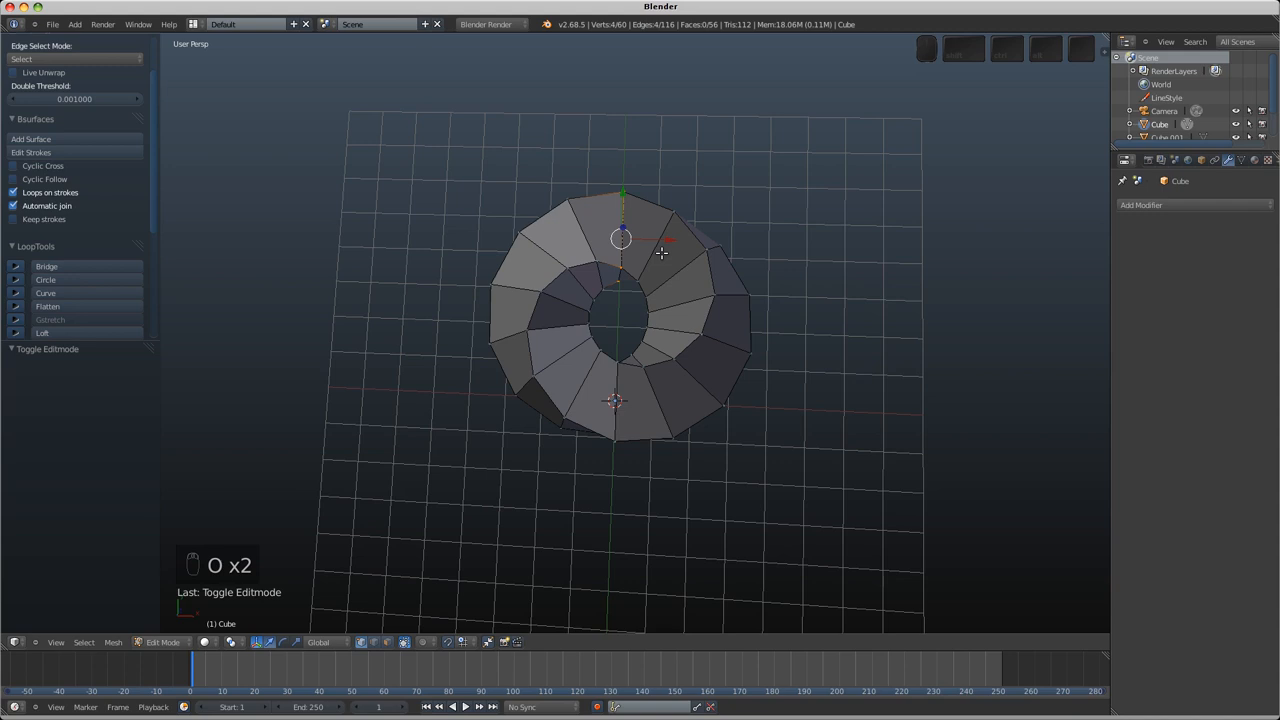
key("A")
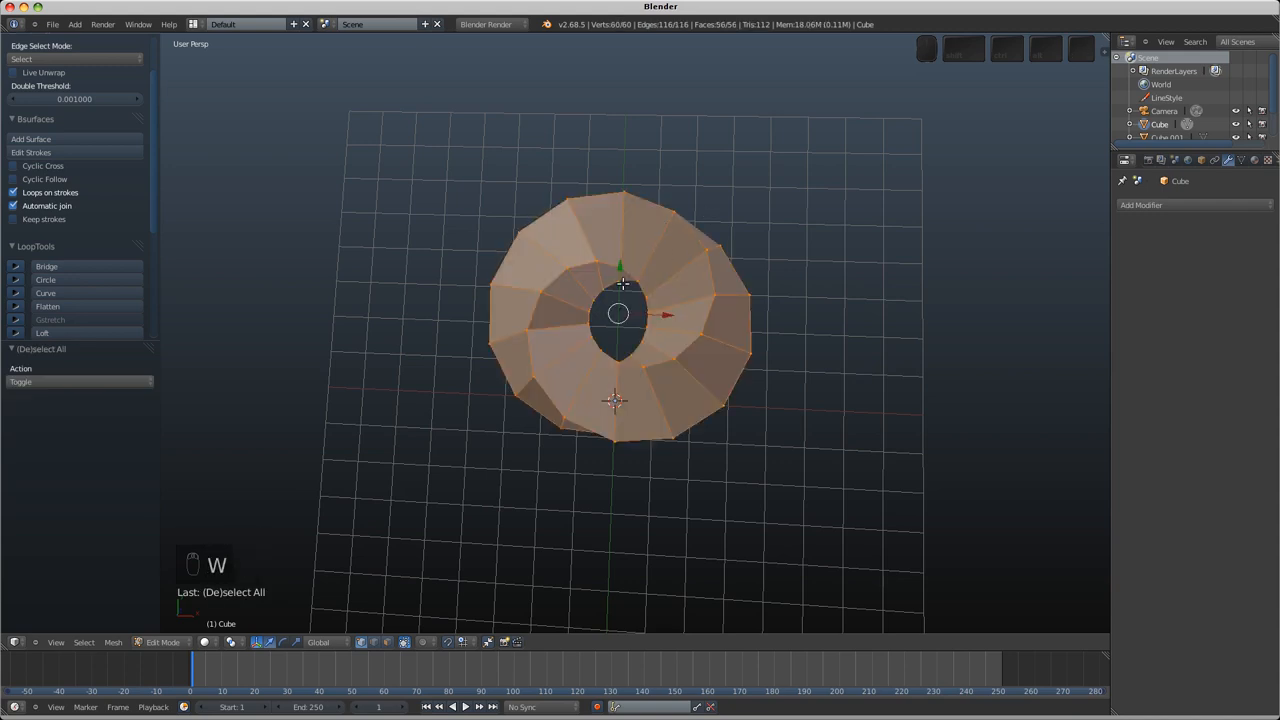
key("W")
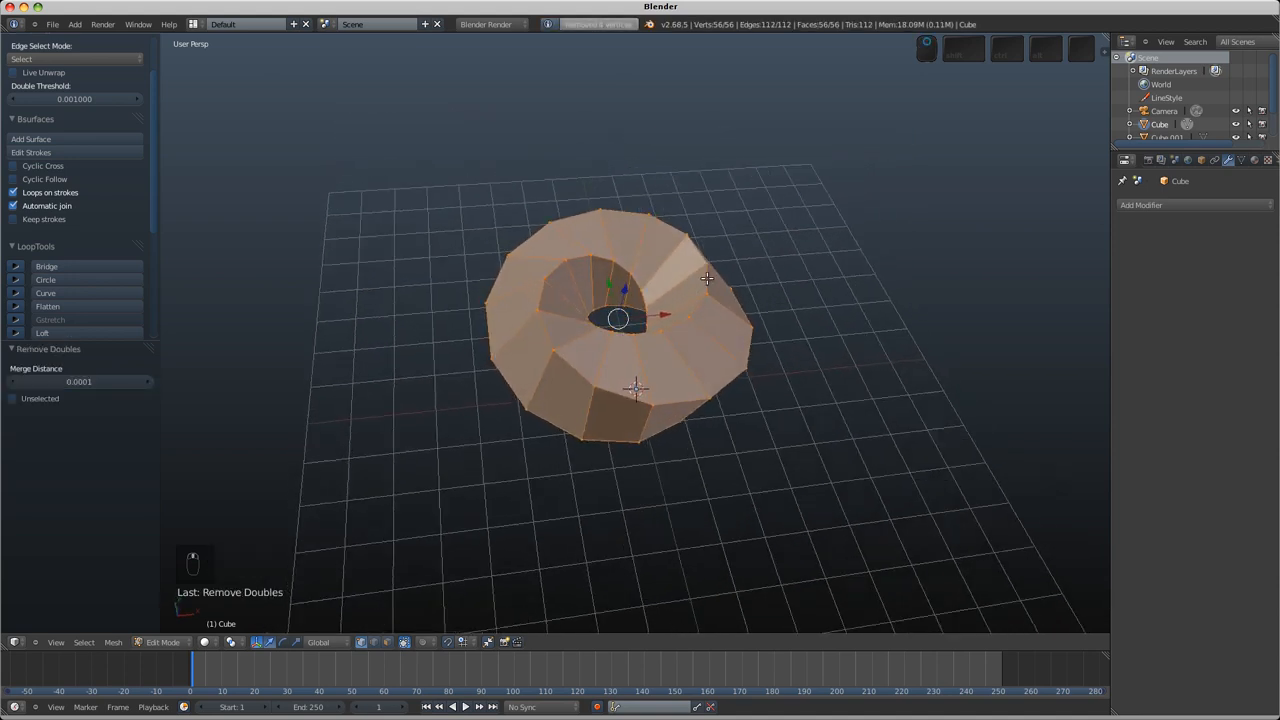
key("Tab")
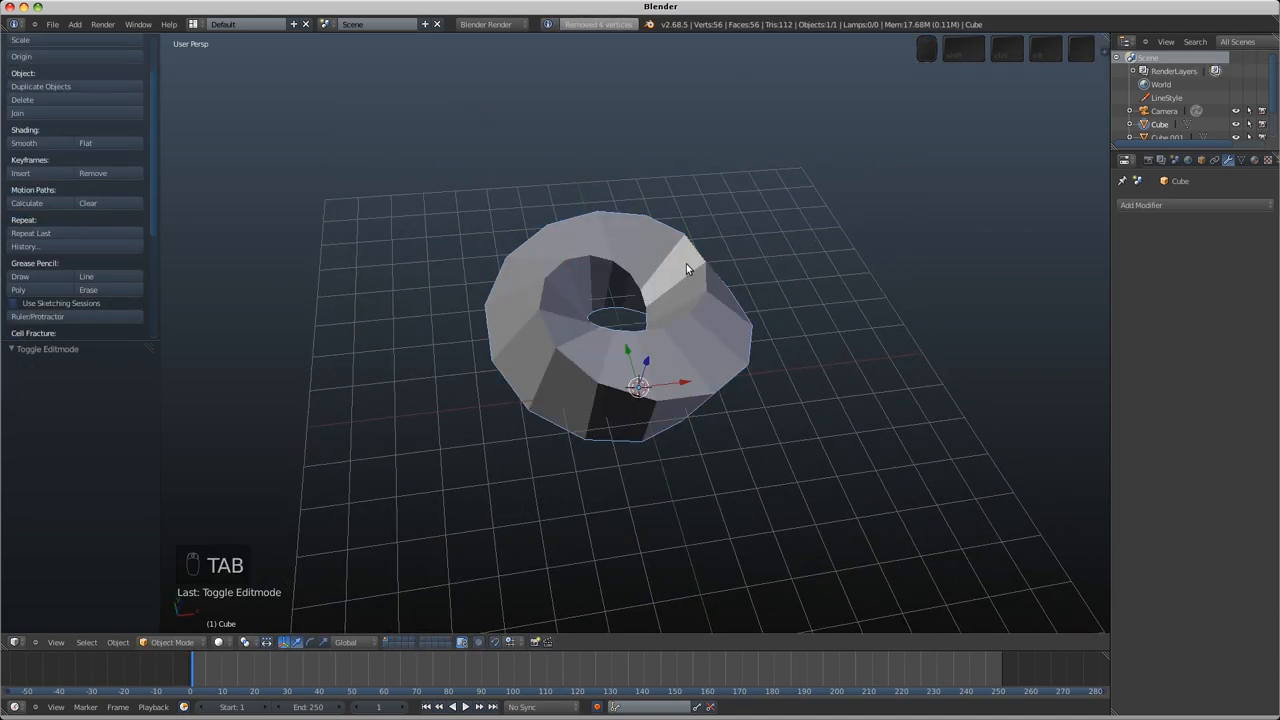
Step: Add a level-2 Subdivision Surface and extra edge loops, and shade the ring smooth
key("ctrl+2")
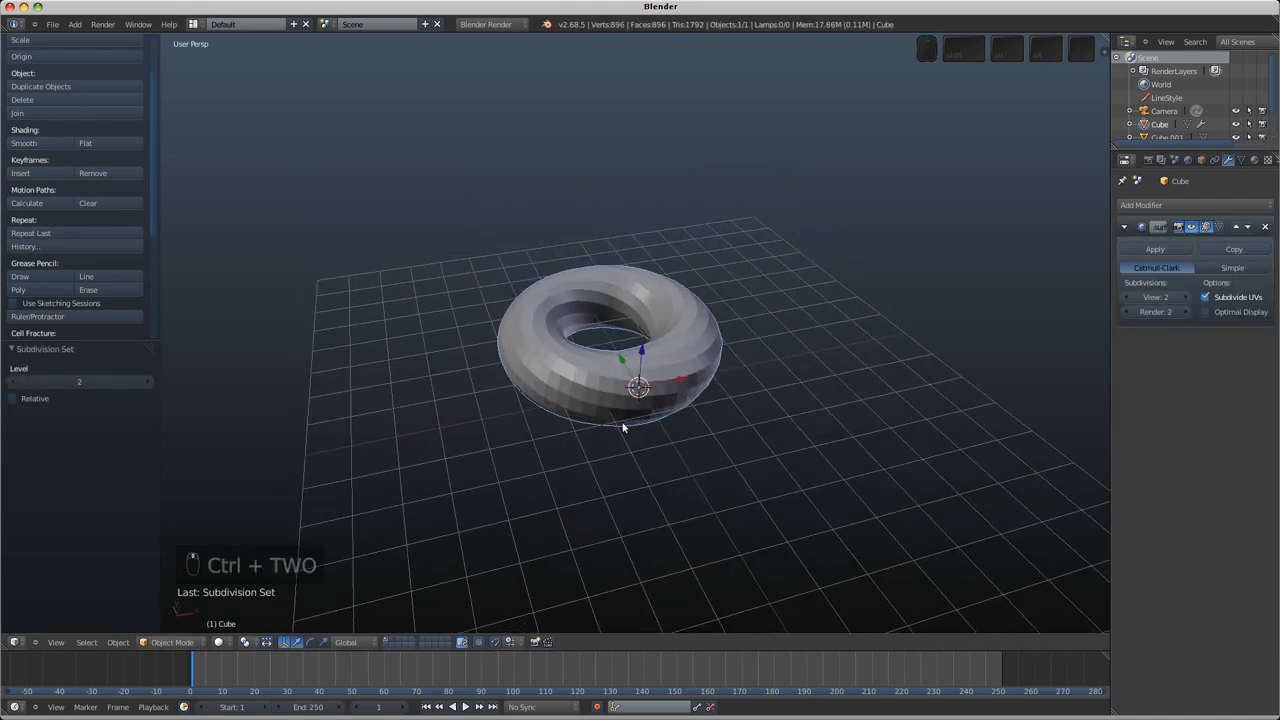
key("Tab")
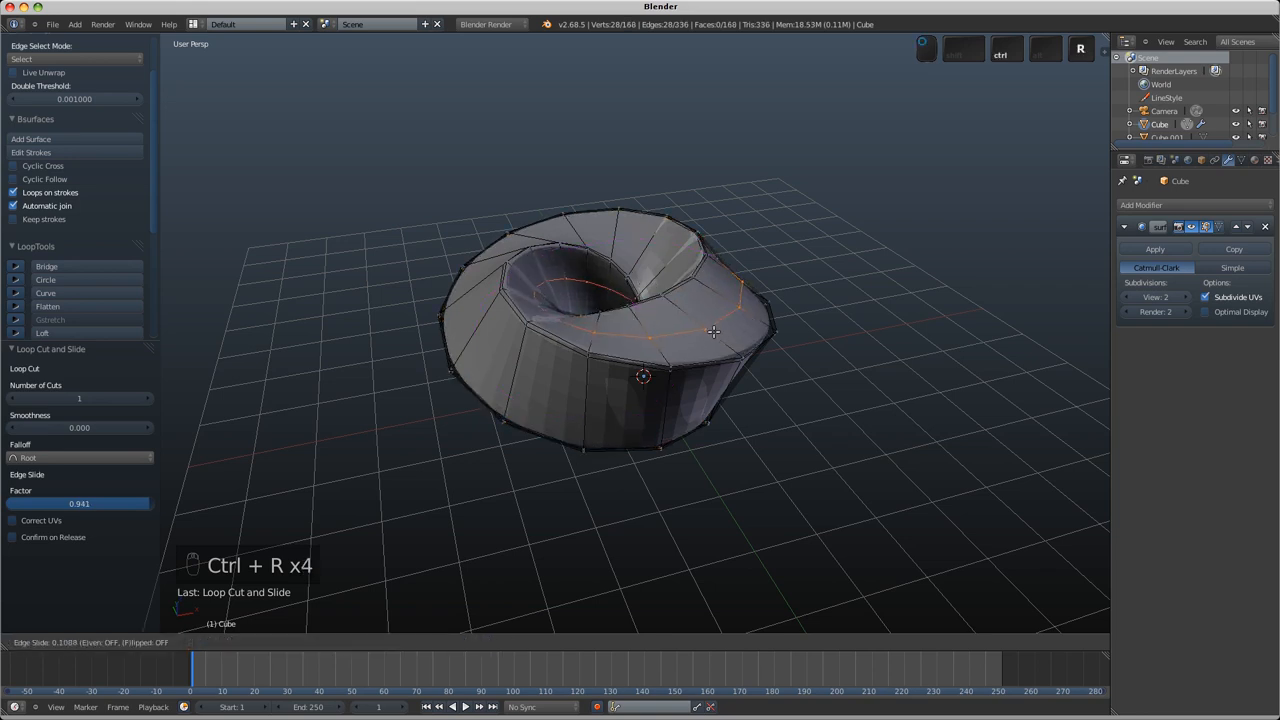
key("Tab")
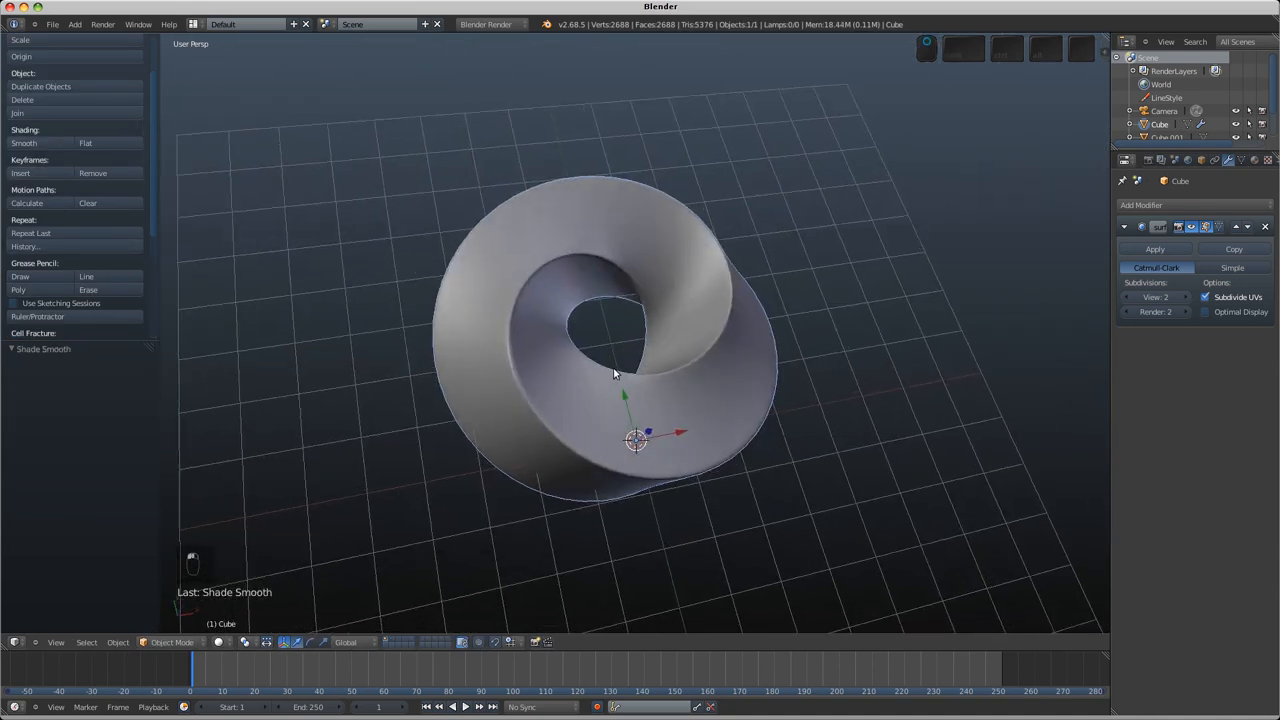
left_click_drag(615, 374, 597, 325)
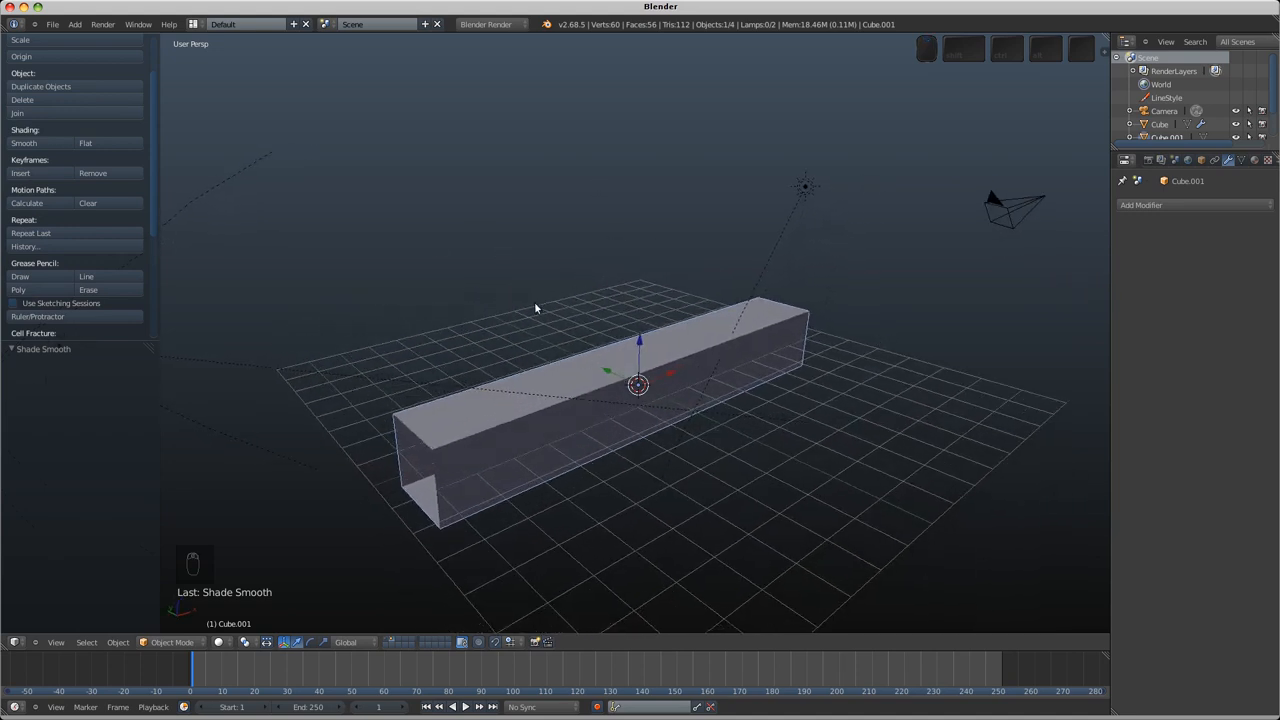
mouse_move(611, 409)
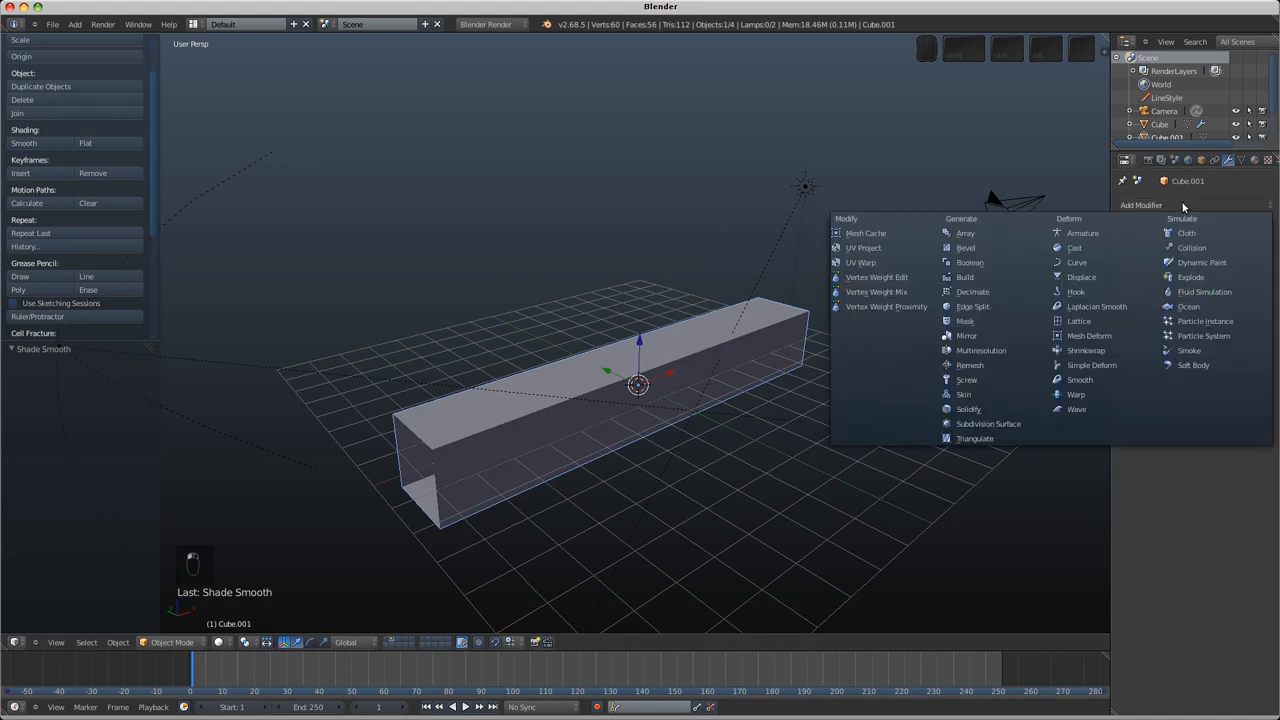
mouse_move(1083, 335)
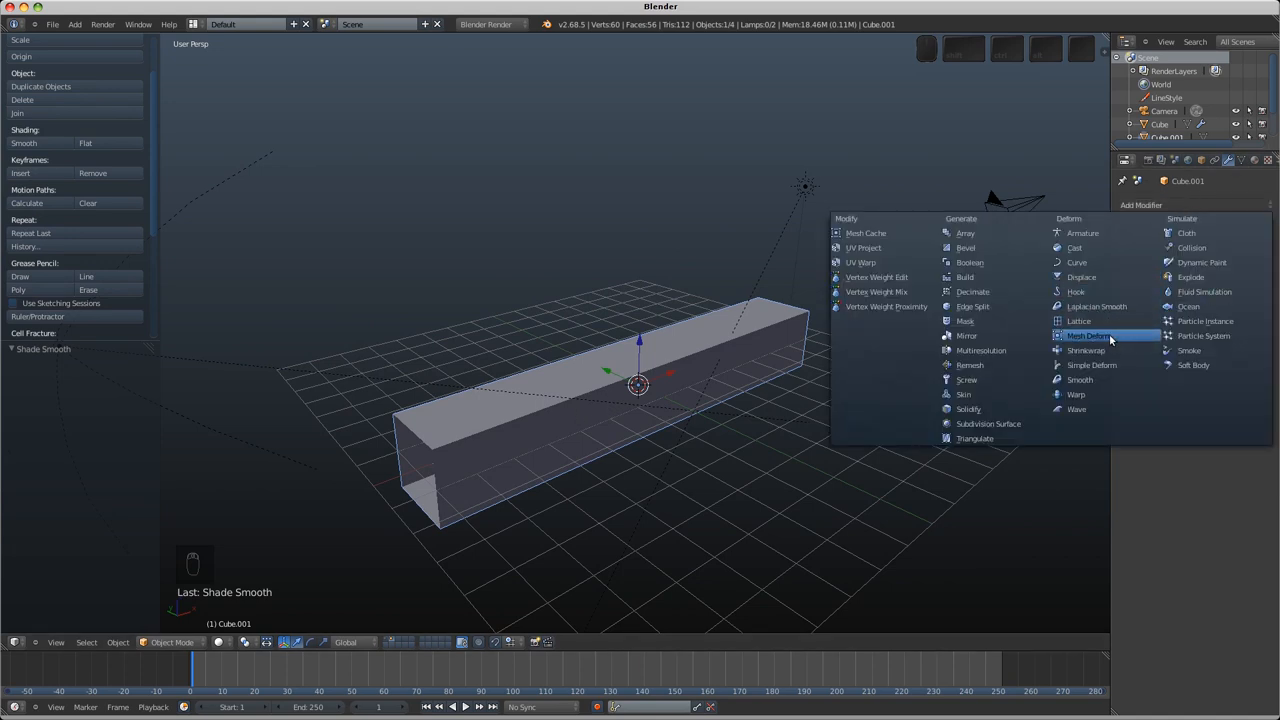
mouse_move(1108, 335)
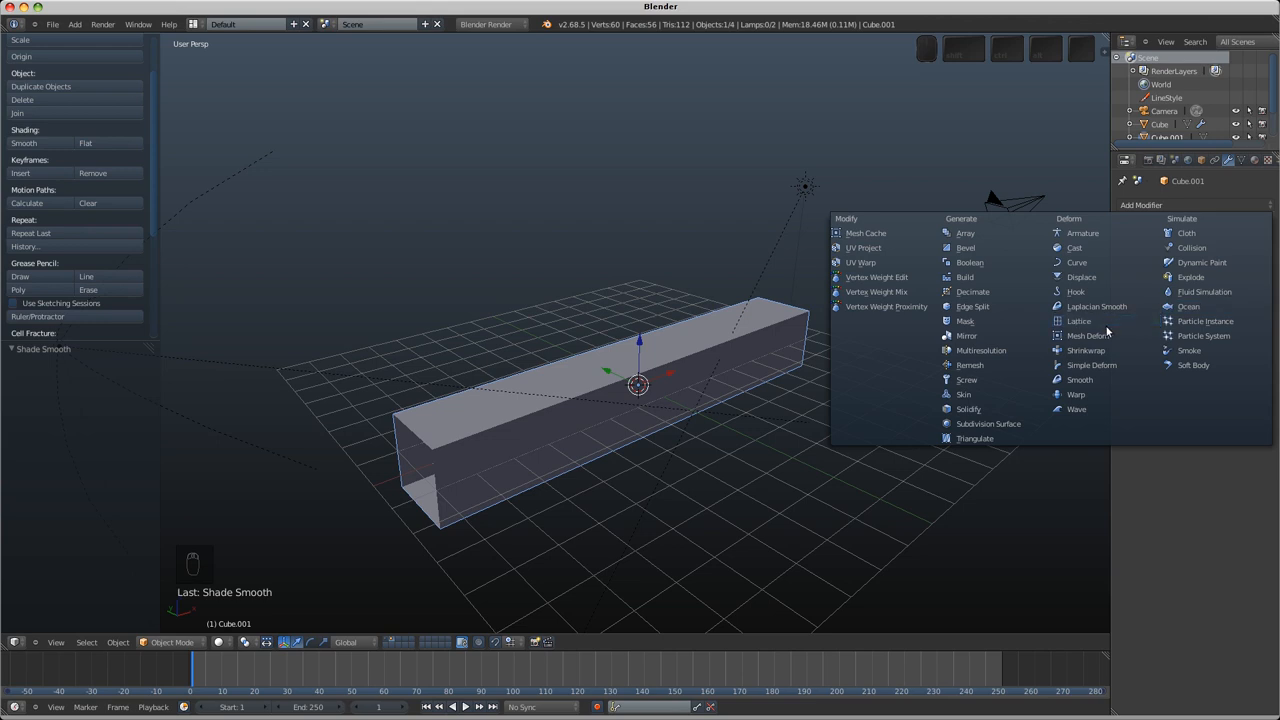
Step: Give Cube.001 a Simple Deform twist of 180°, replacing a trial Mesh Deform modifier
left_click(1077, 335)
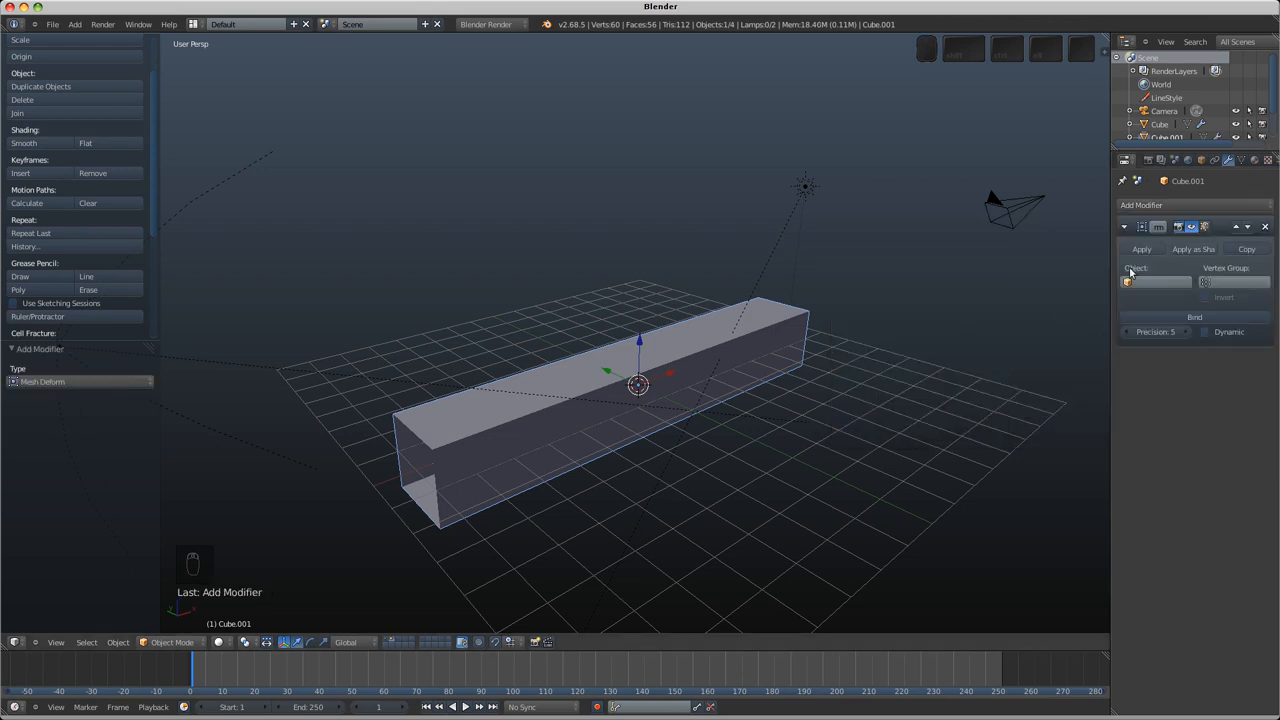
mouse_move(1265, 226)
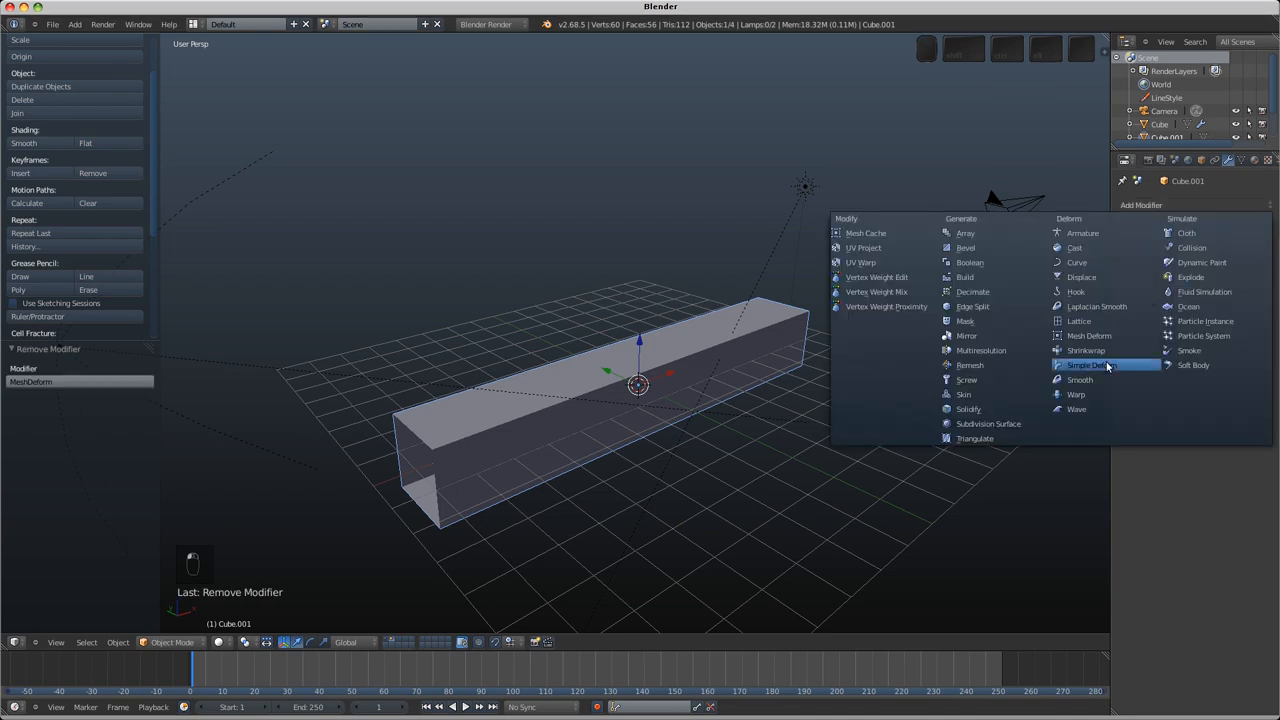
left_click(1087, 361)
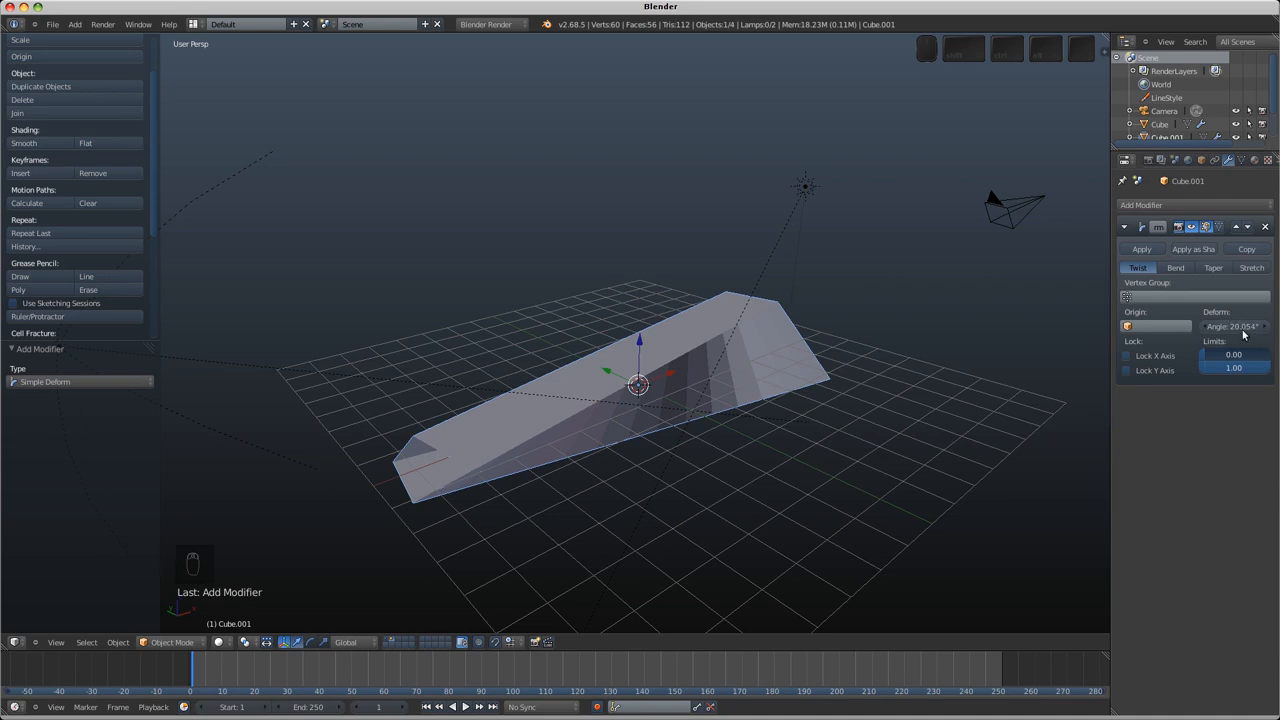
left_click(1235, 327)
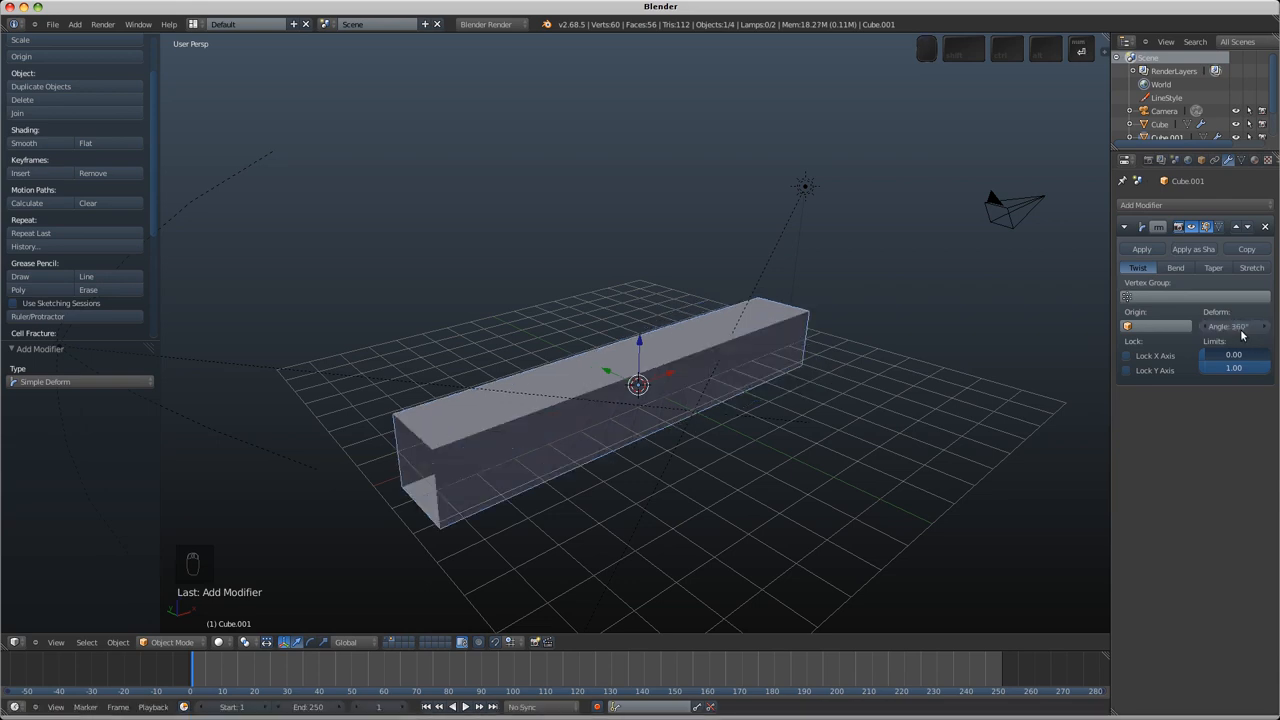
left_click(1236, 326)
type("18")
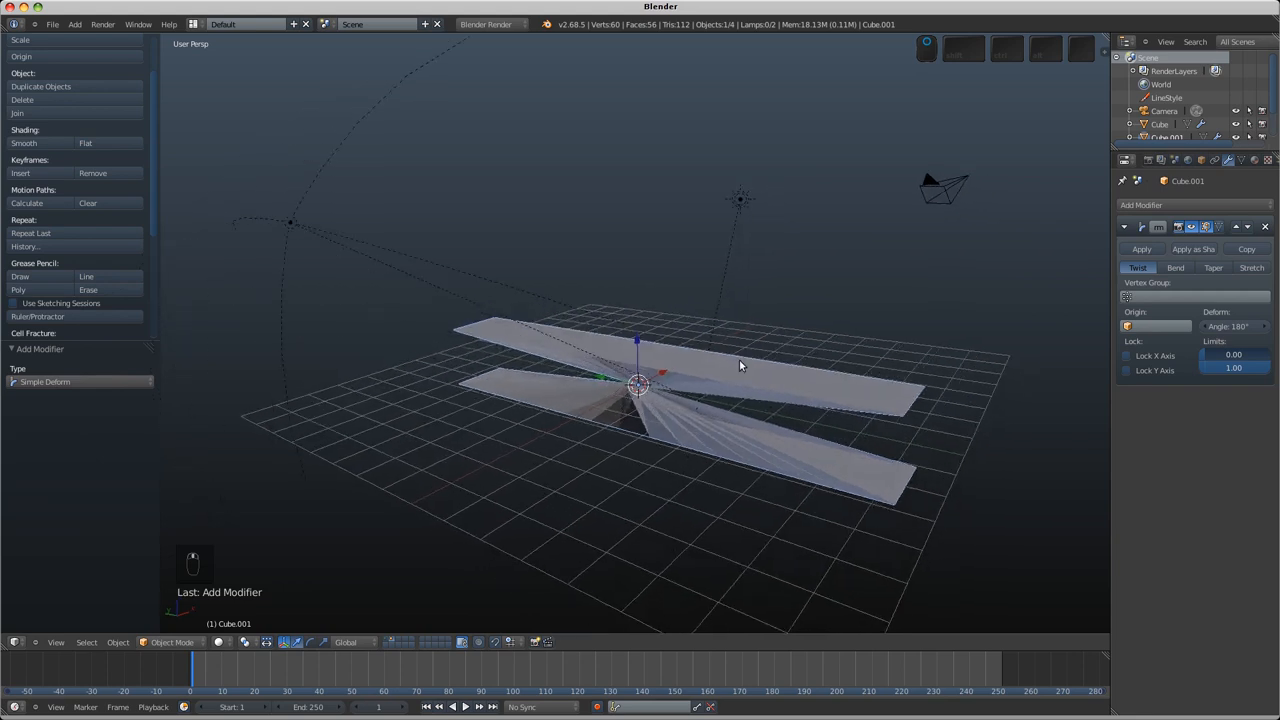
key("Tab")
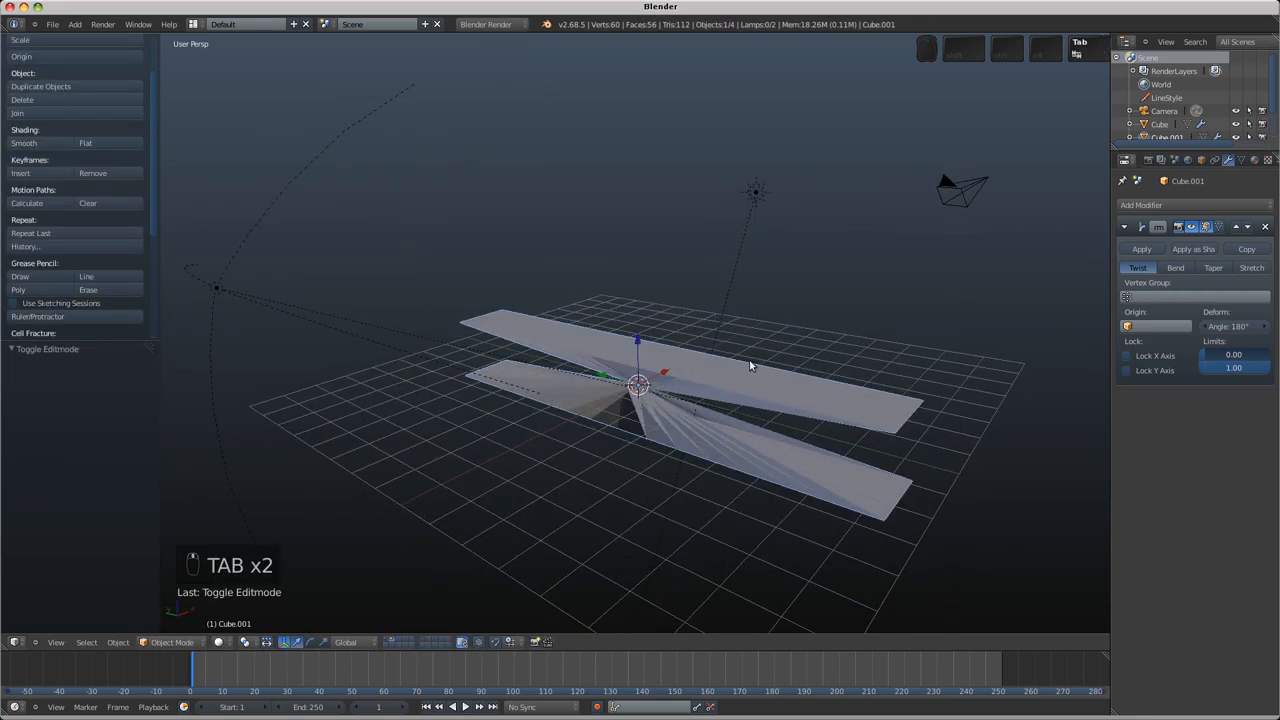
key("Tab")
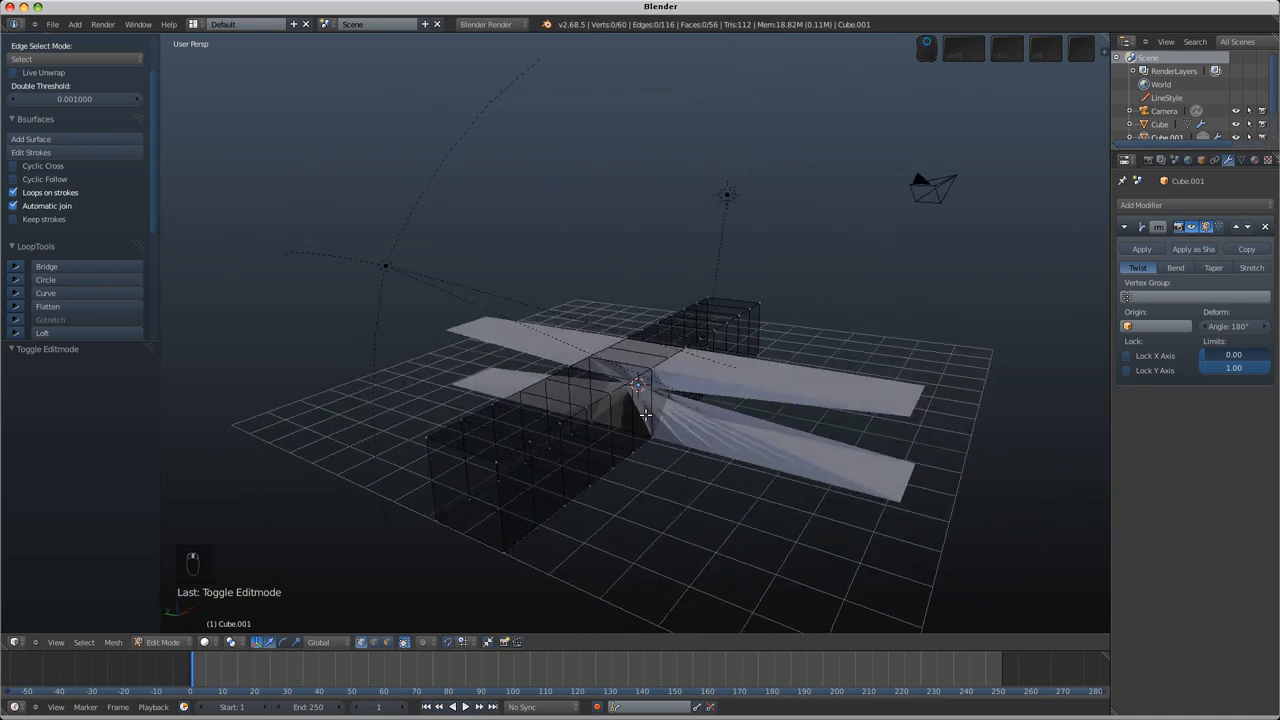
key("a")
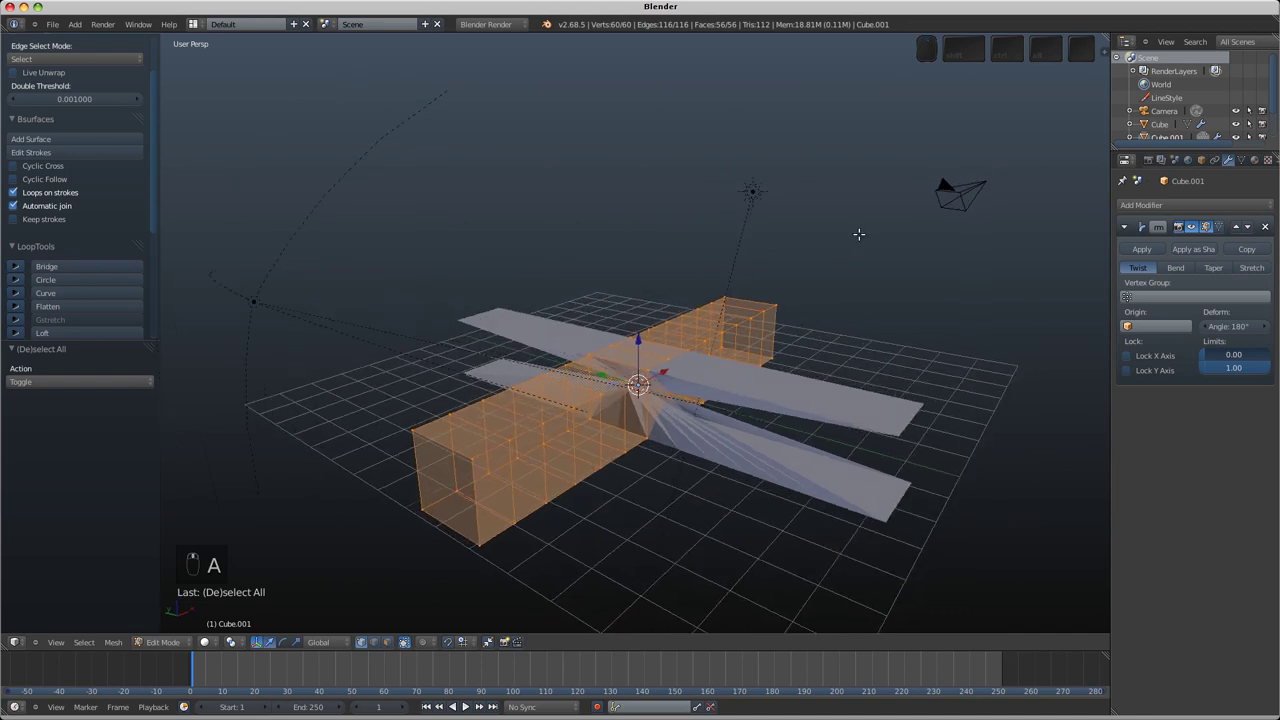
key("r")
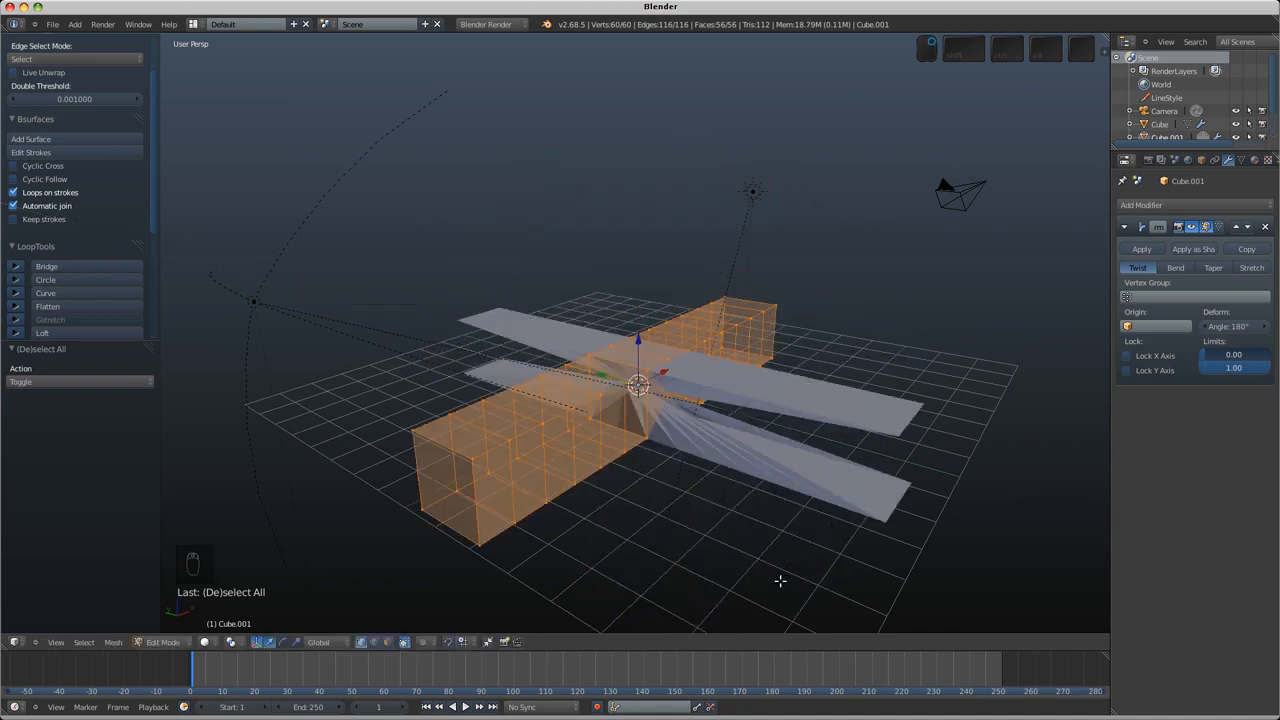
key("Tab")
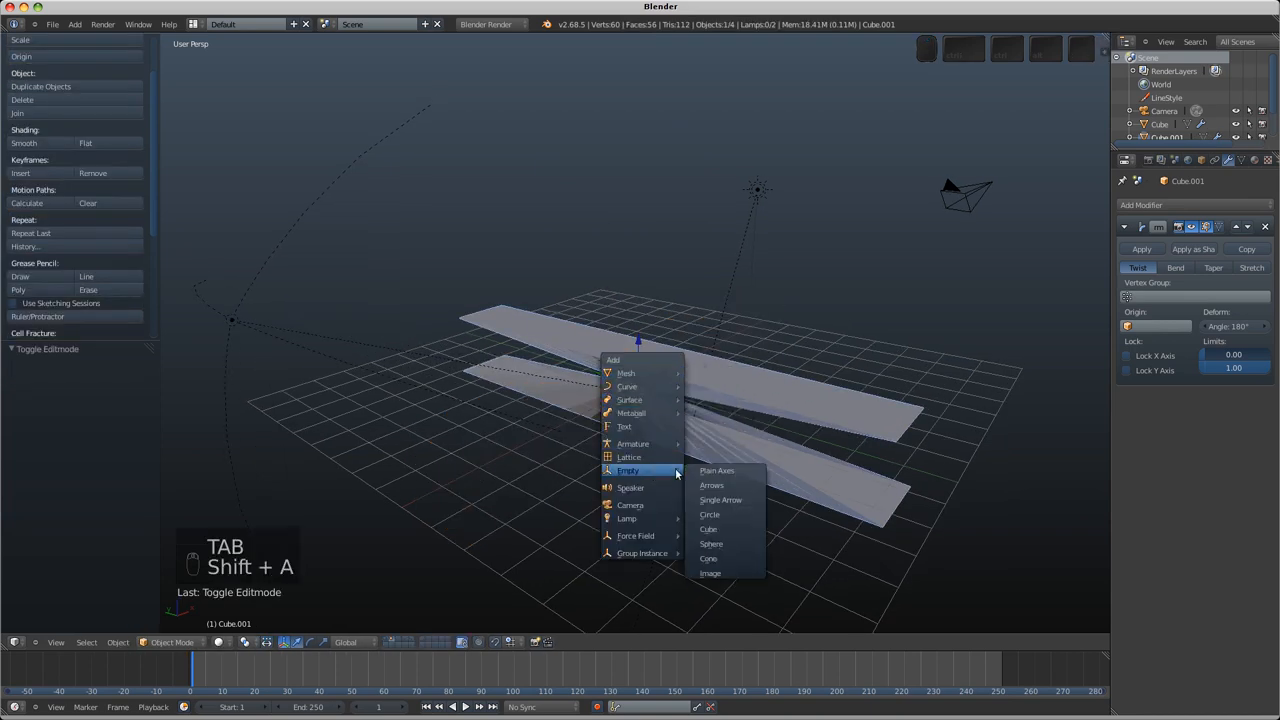
Step: Add a plain-axes empty, set it as the twist origin, and rotate it 90° about Y
left_click(719, 471)
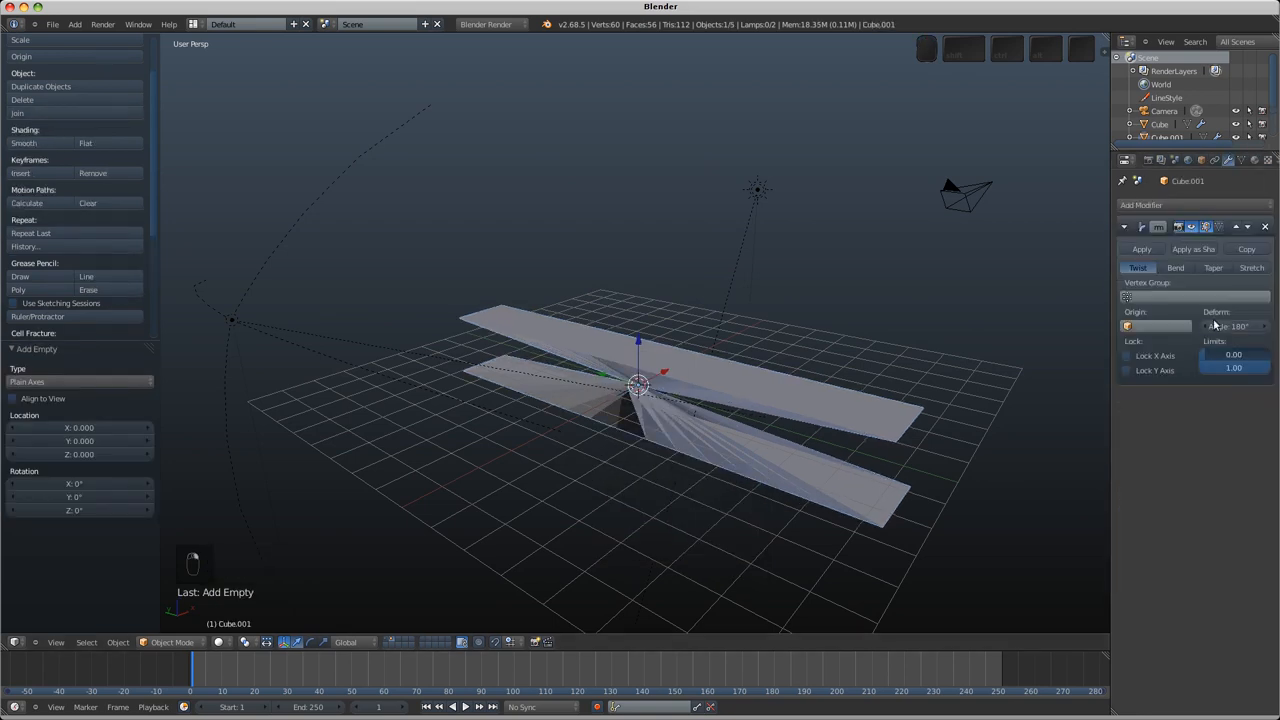
left_click(1155, 326)
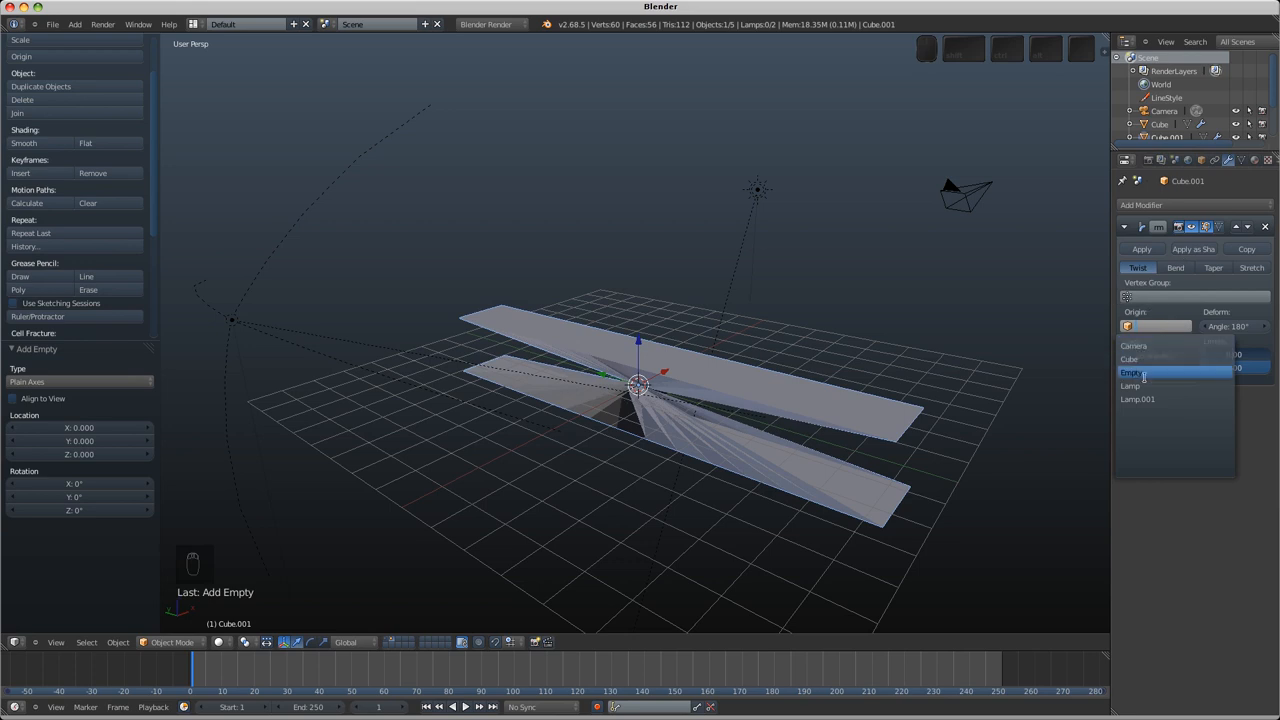
left_click(1129, 372)
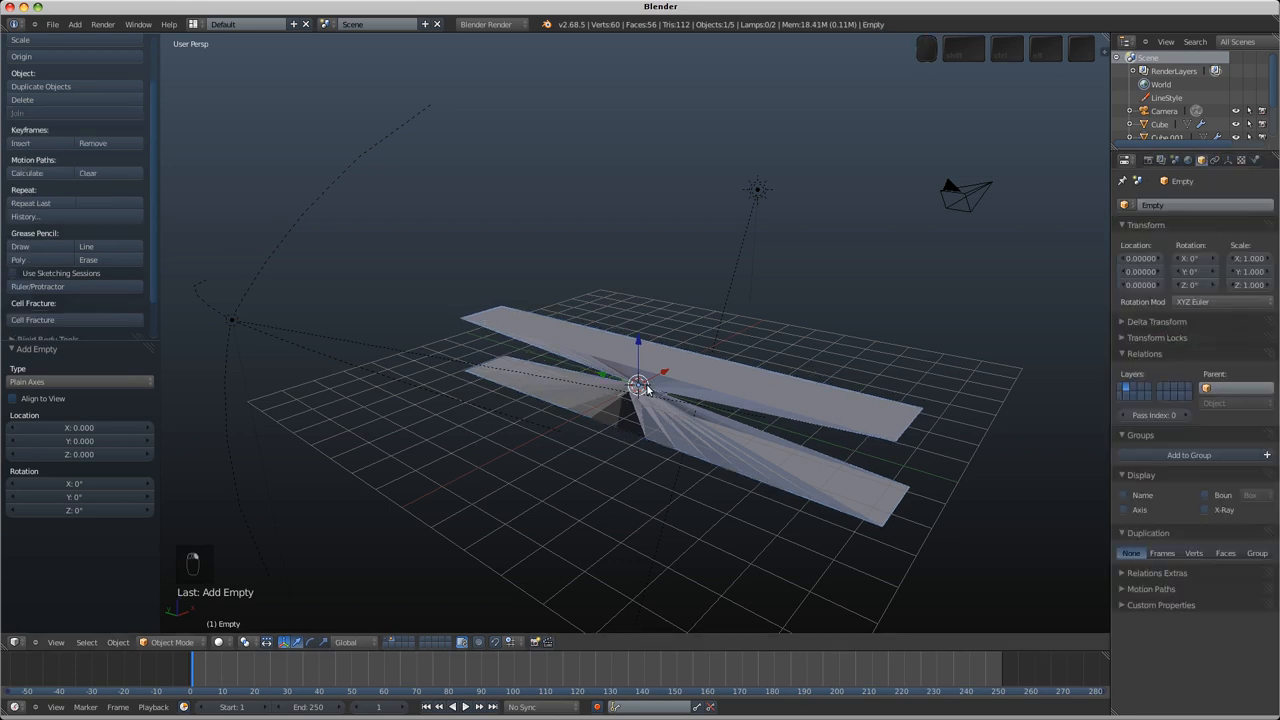
key("r")
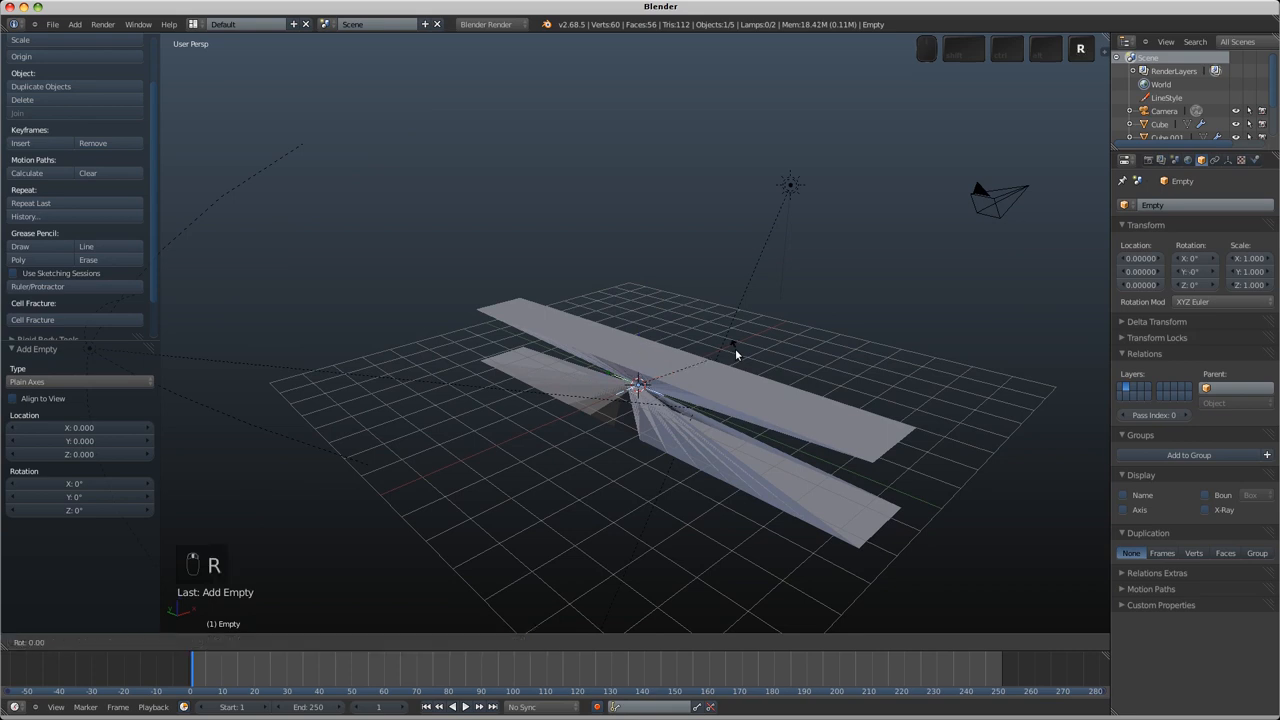
key("r")
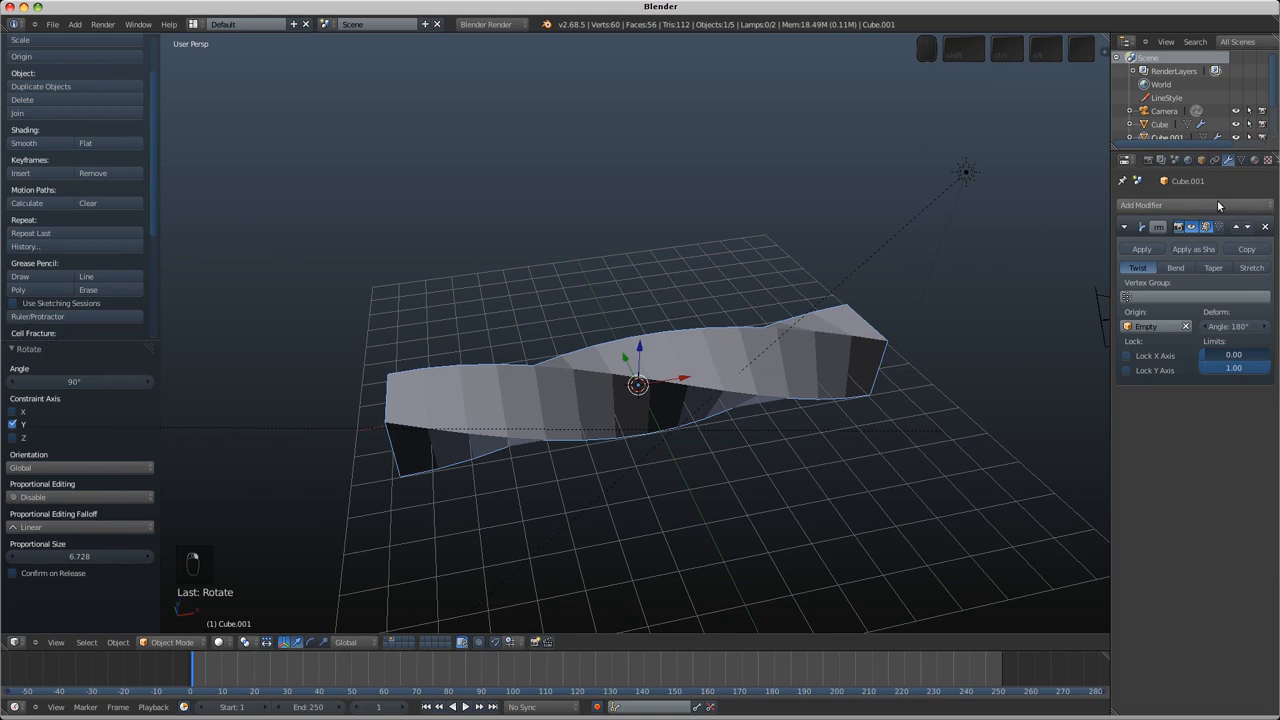
Step: Try a 360° Simple Deform bend, delete it, then apply the Twist modifier
left_click(1144, 205)
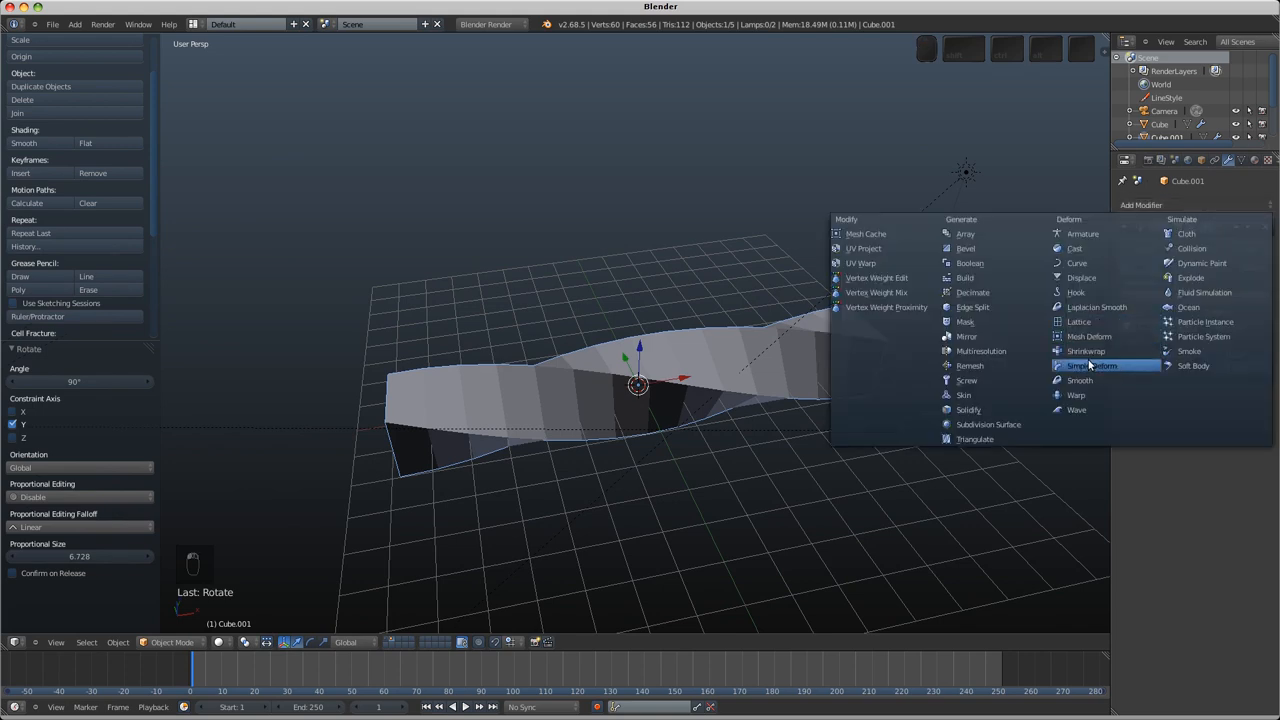
left_click(1091, 366)
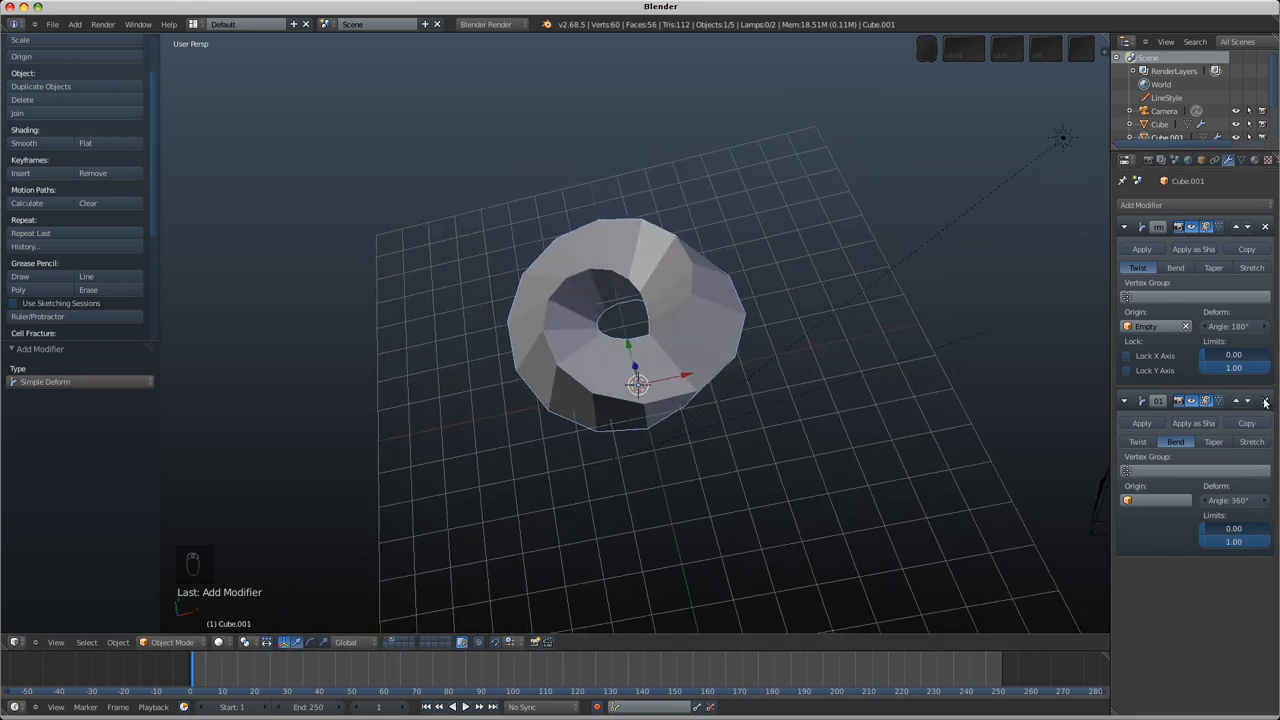
left_click(1264, 422)
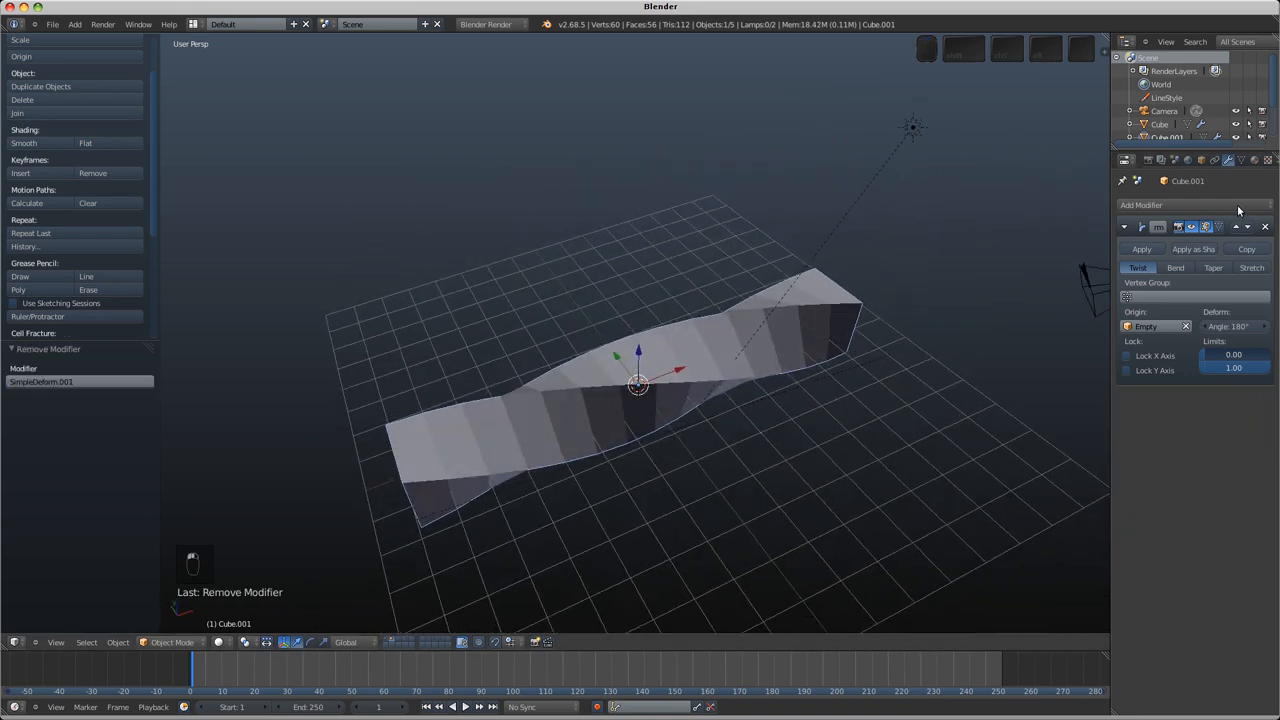
left_click(1142, 248)
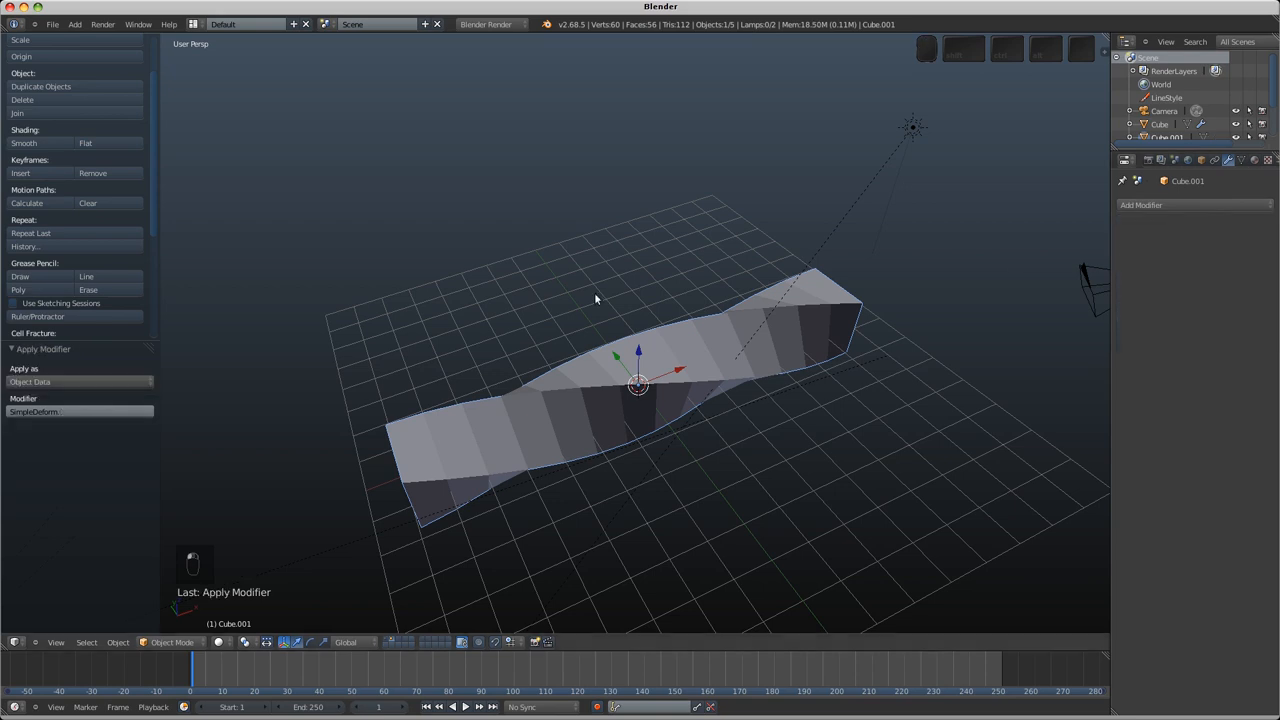
Step: In Edit Mode from top view, select all vertices and warp the band 360°
key("Tab")
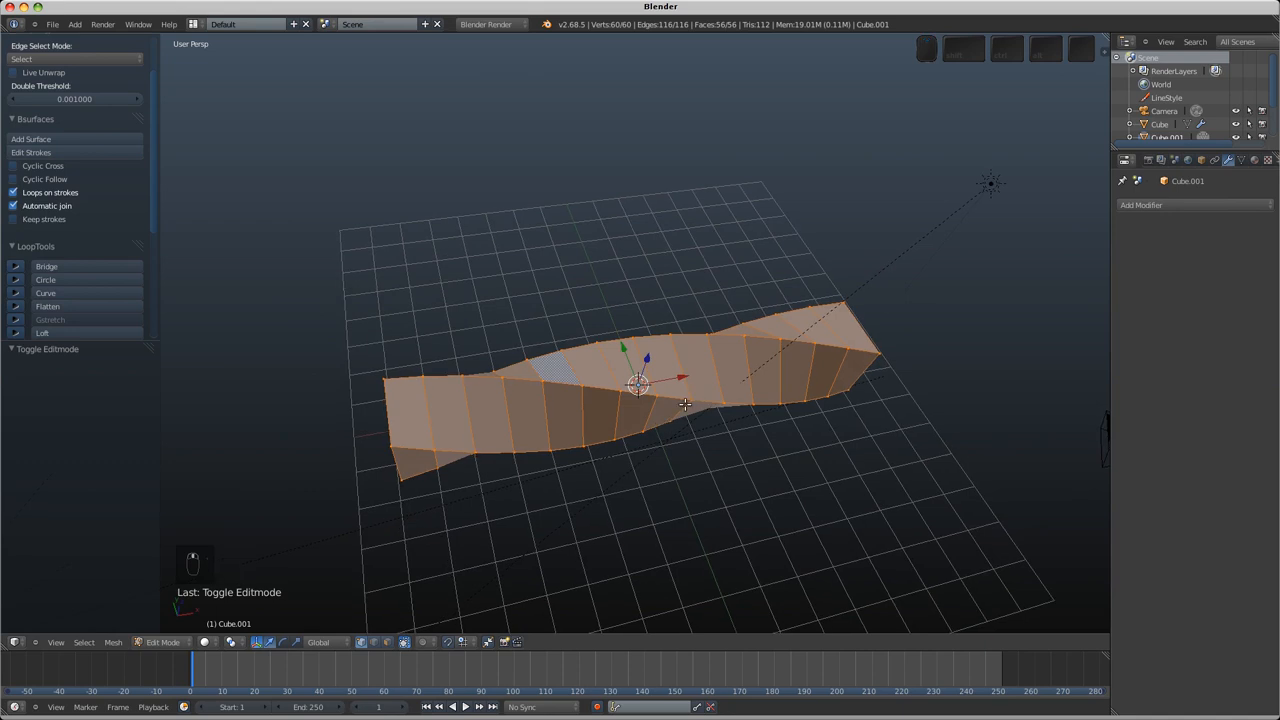
key("KP_7")
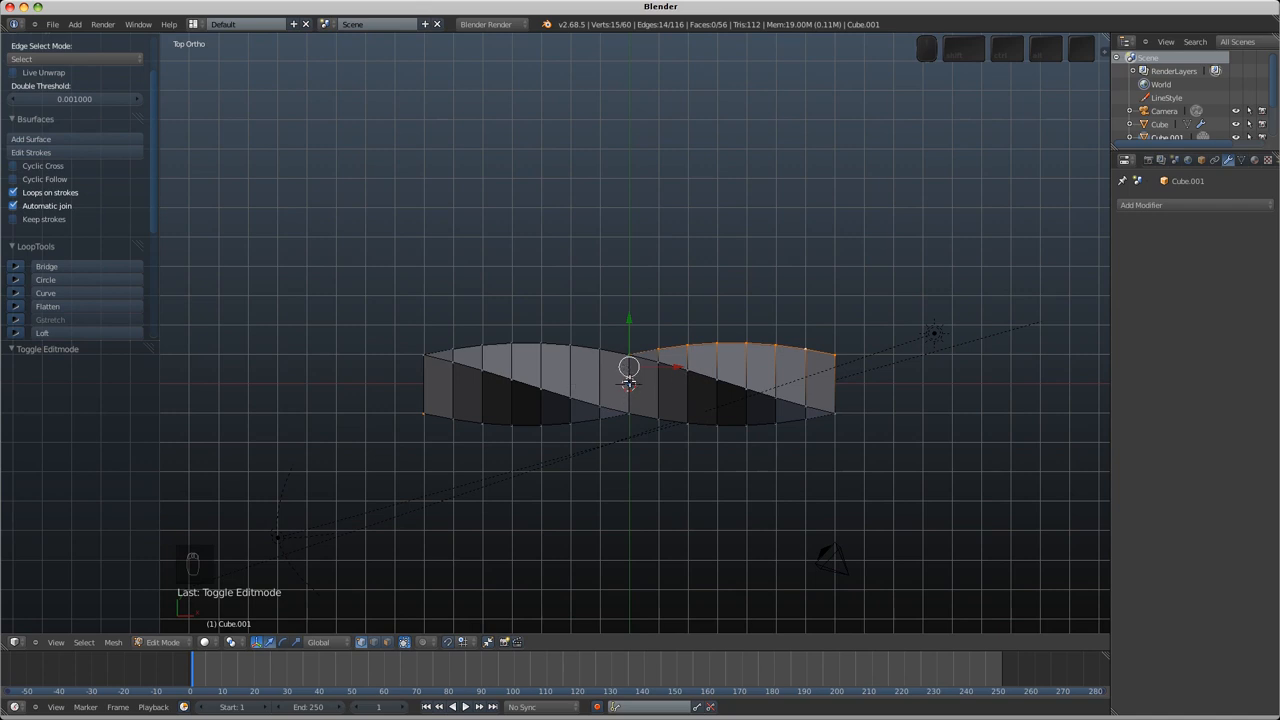
mouse_move(633, 268)
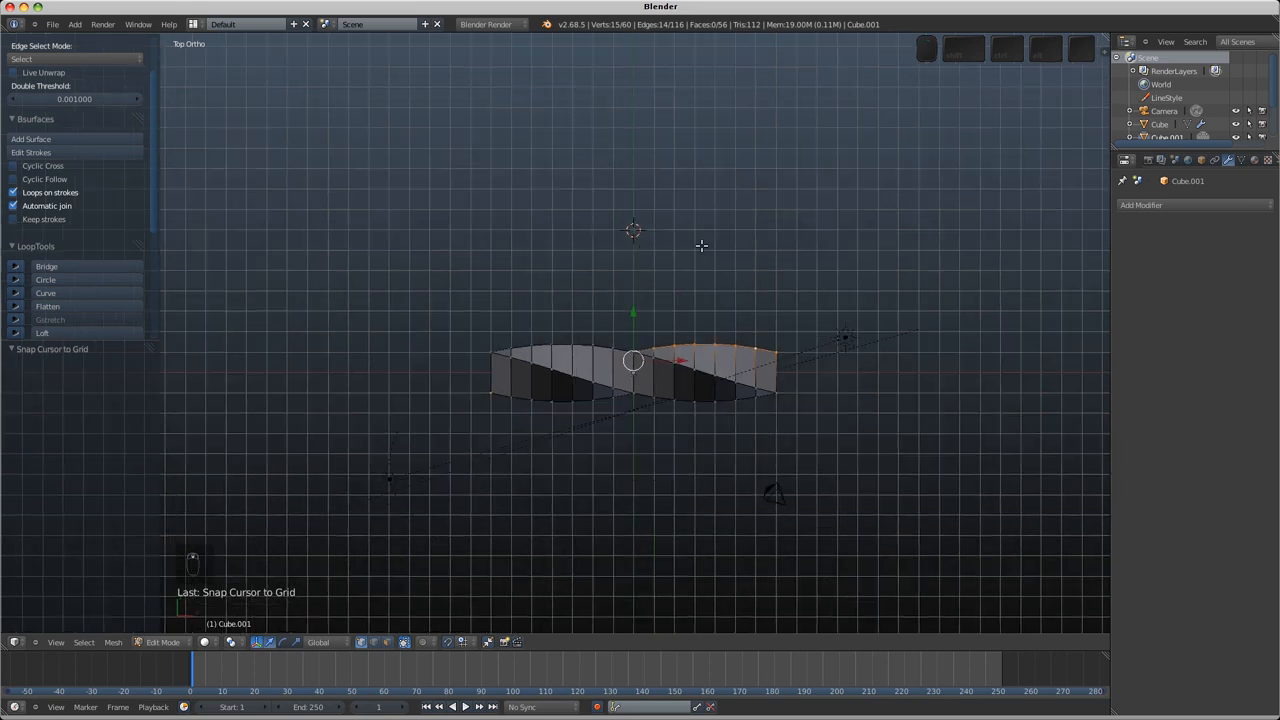
key("a")
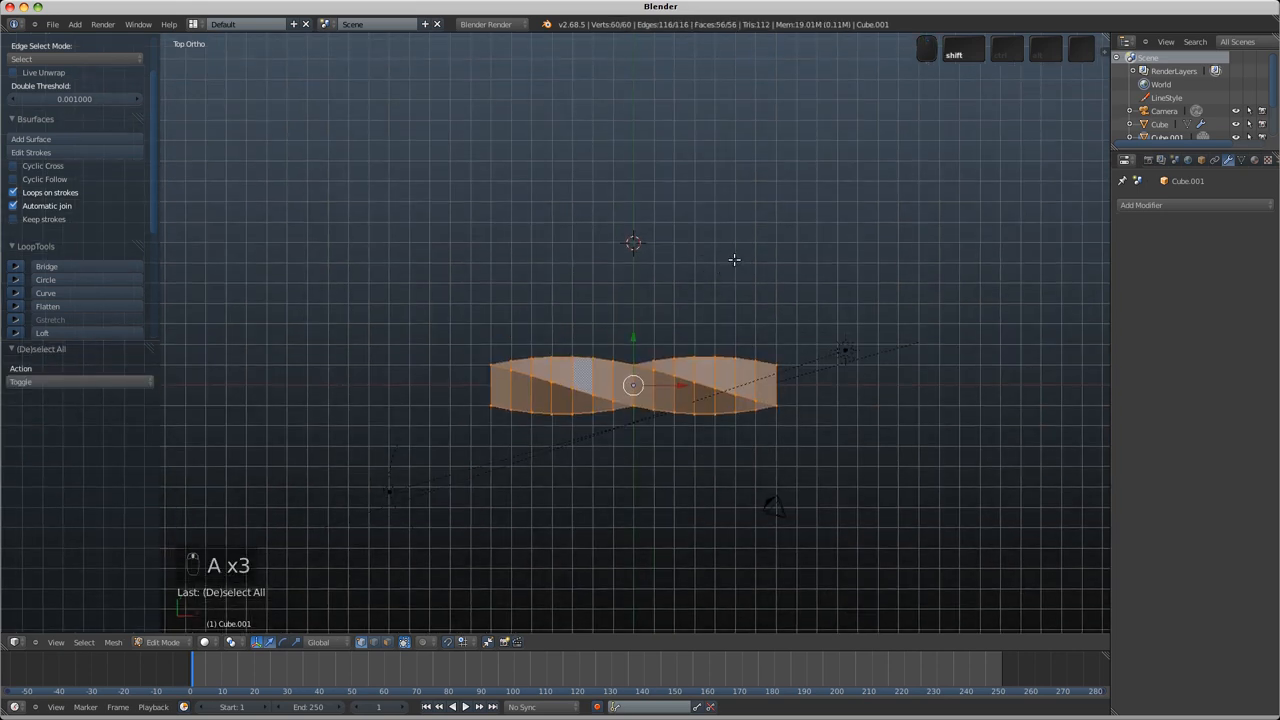
key("shift+w")
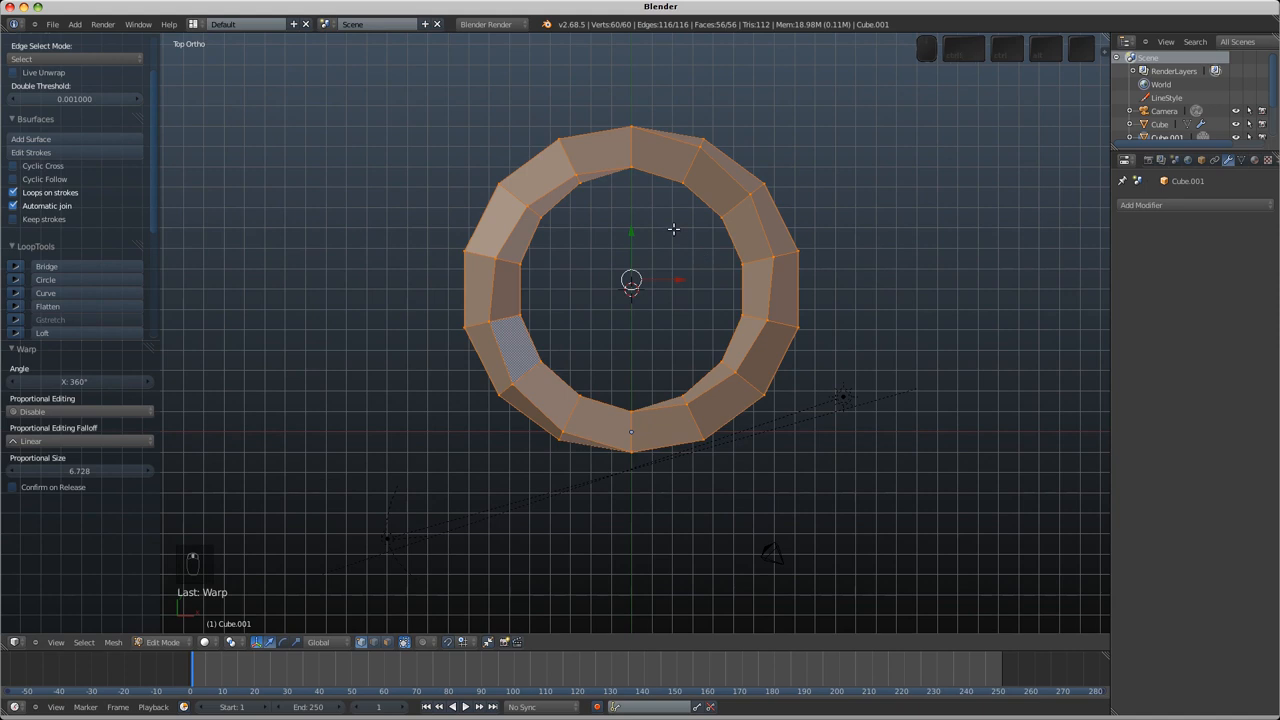
Step: Remove doubles at the ring's seam, scale it to 0.5, and add subdivision smoothing
key("W")
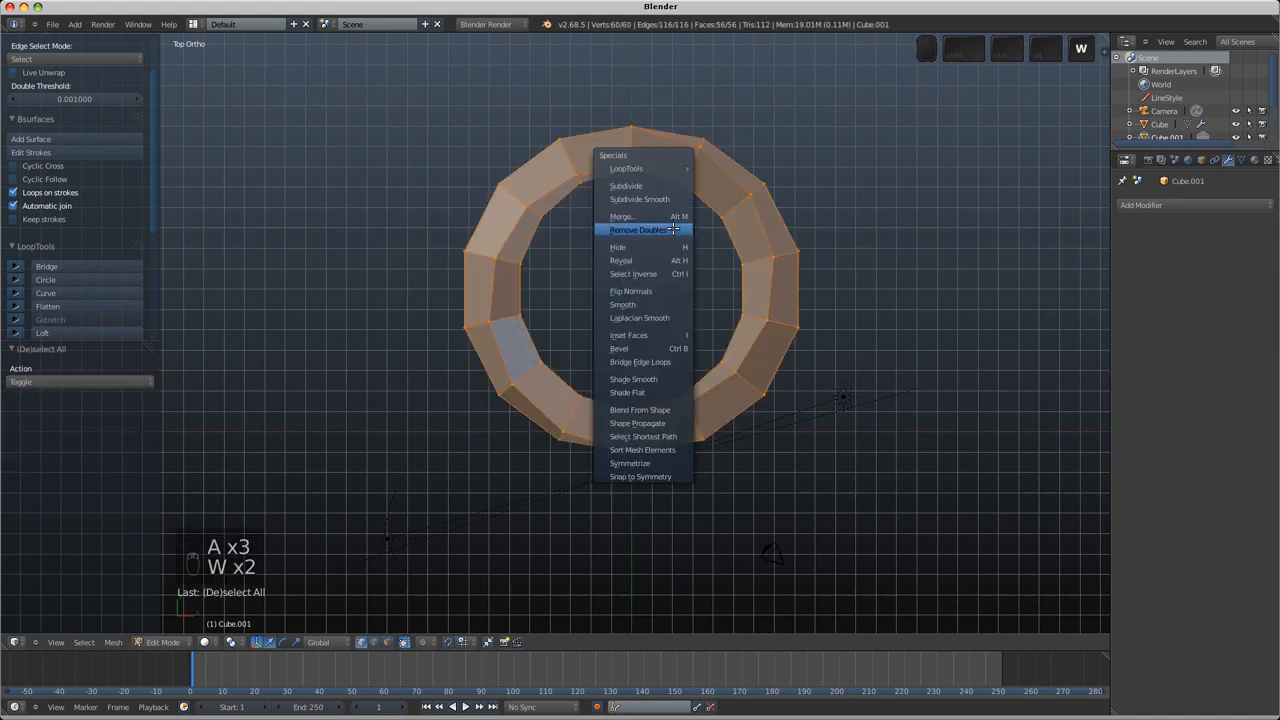
left_click(642, 231)
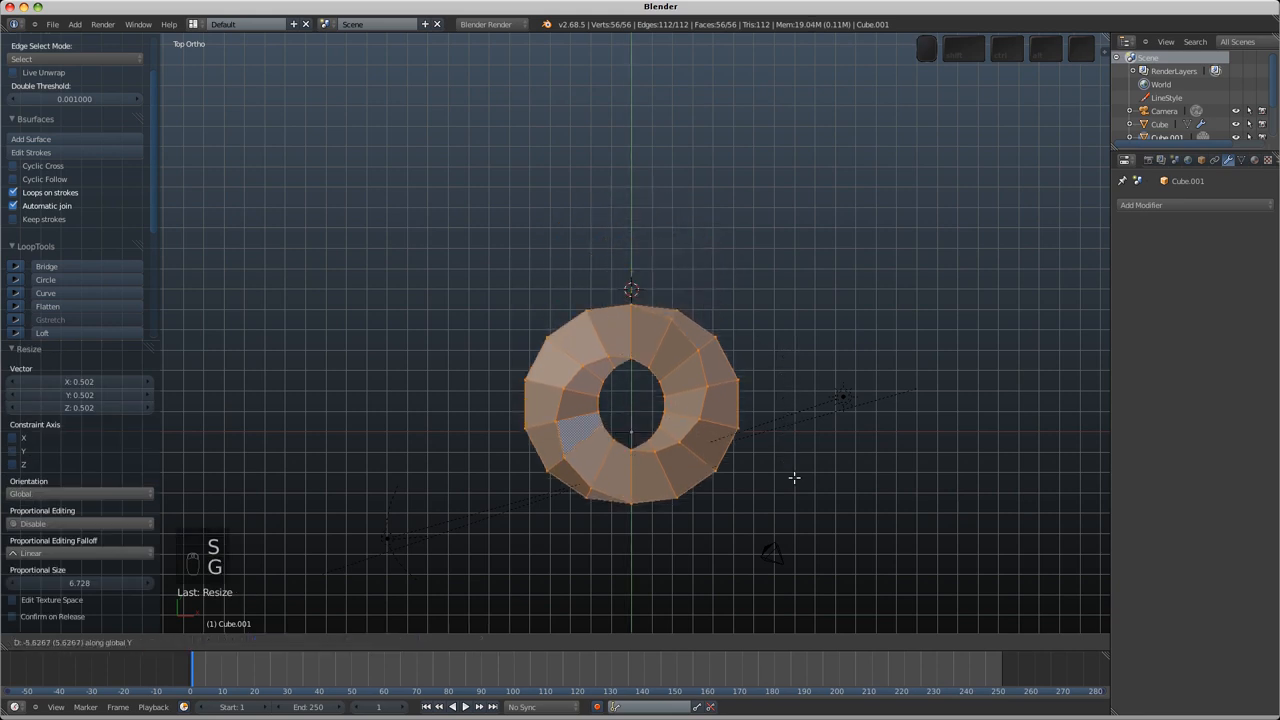
key("Tab")
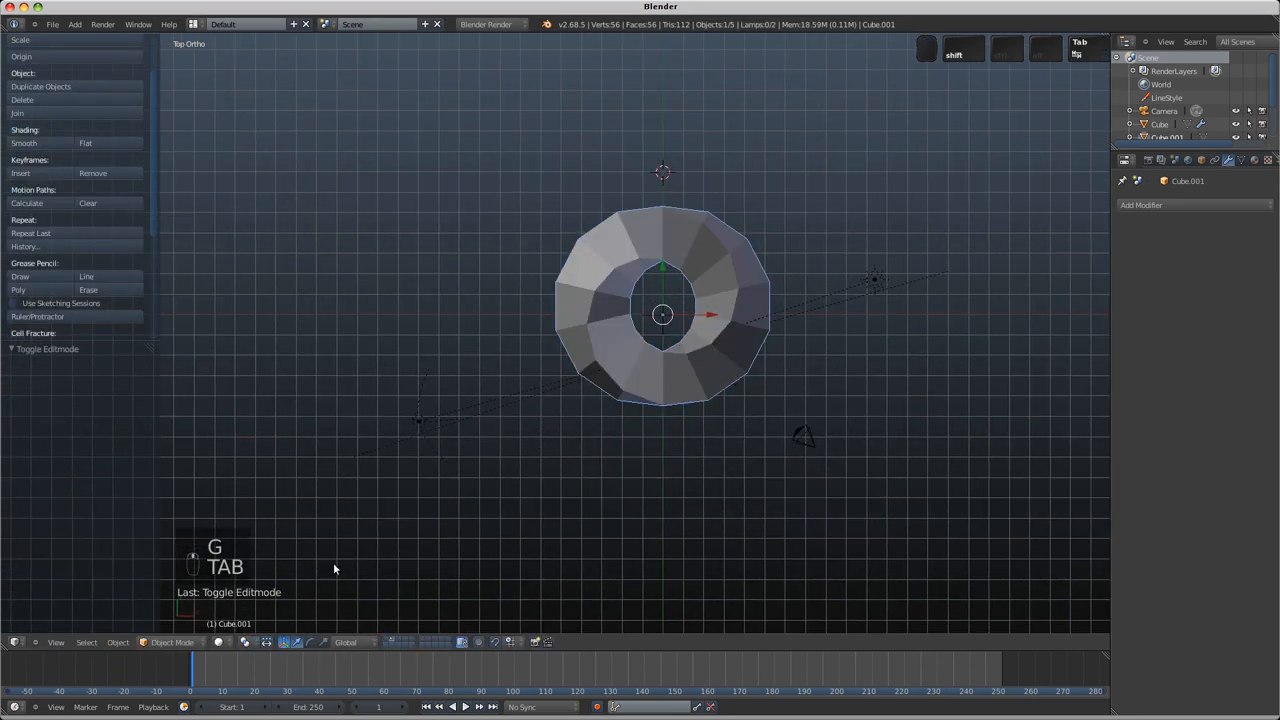
key("TAB")
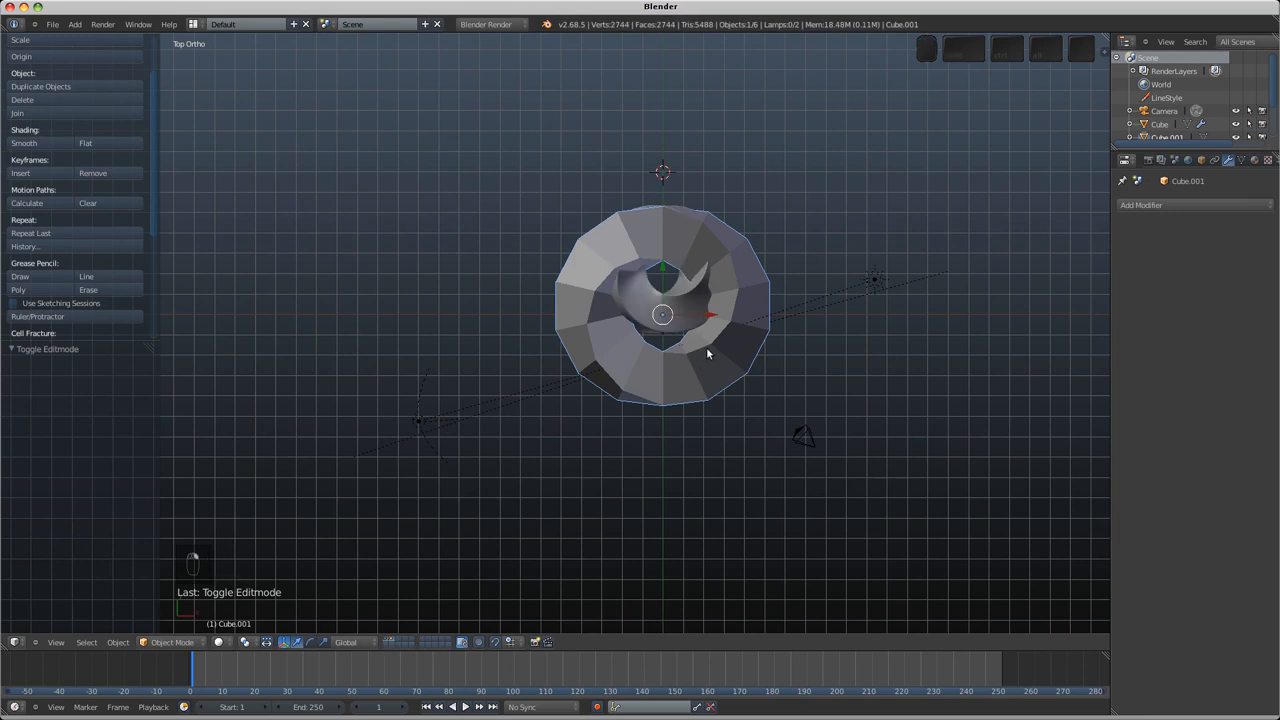
Step: Add edge loops around the ring, shade it smooth, and duplicate it alongside
key("ctrl+2")
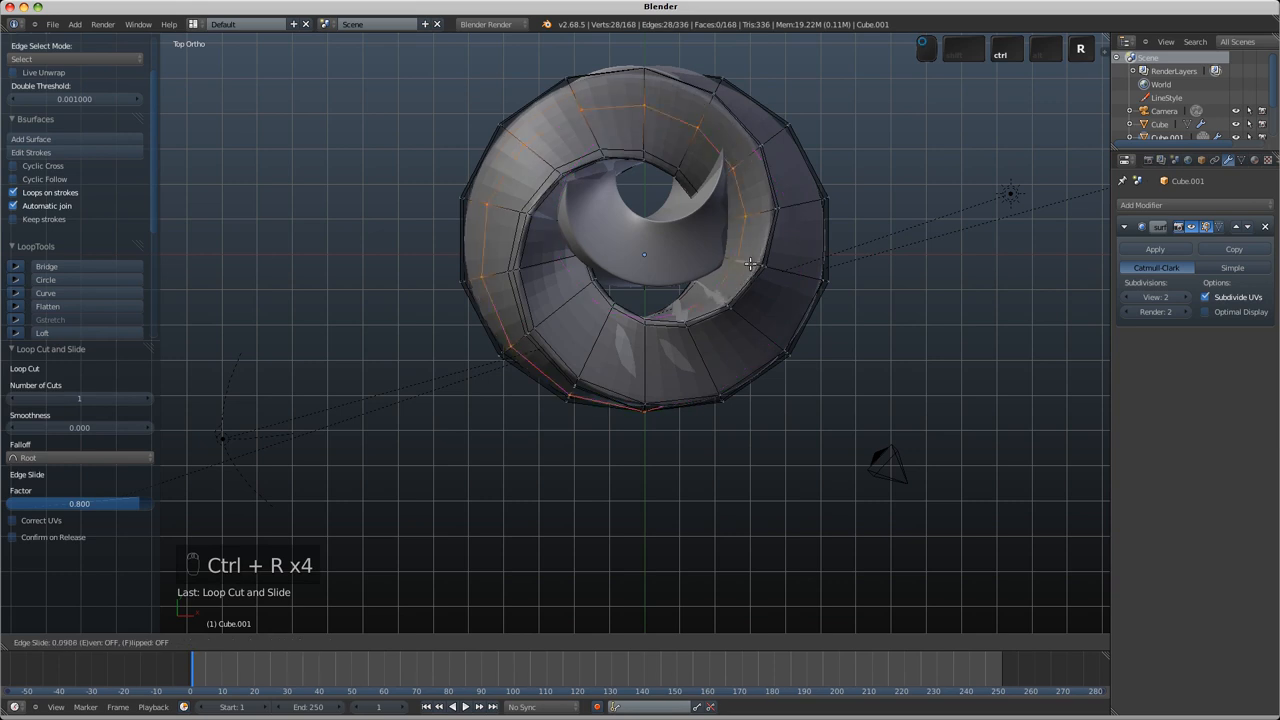
key("Tab")
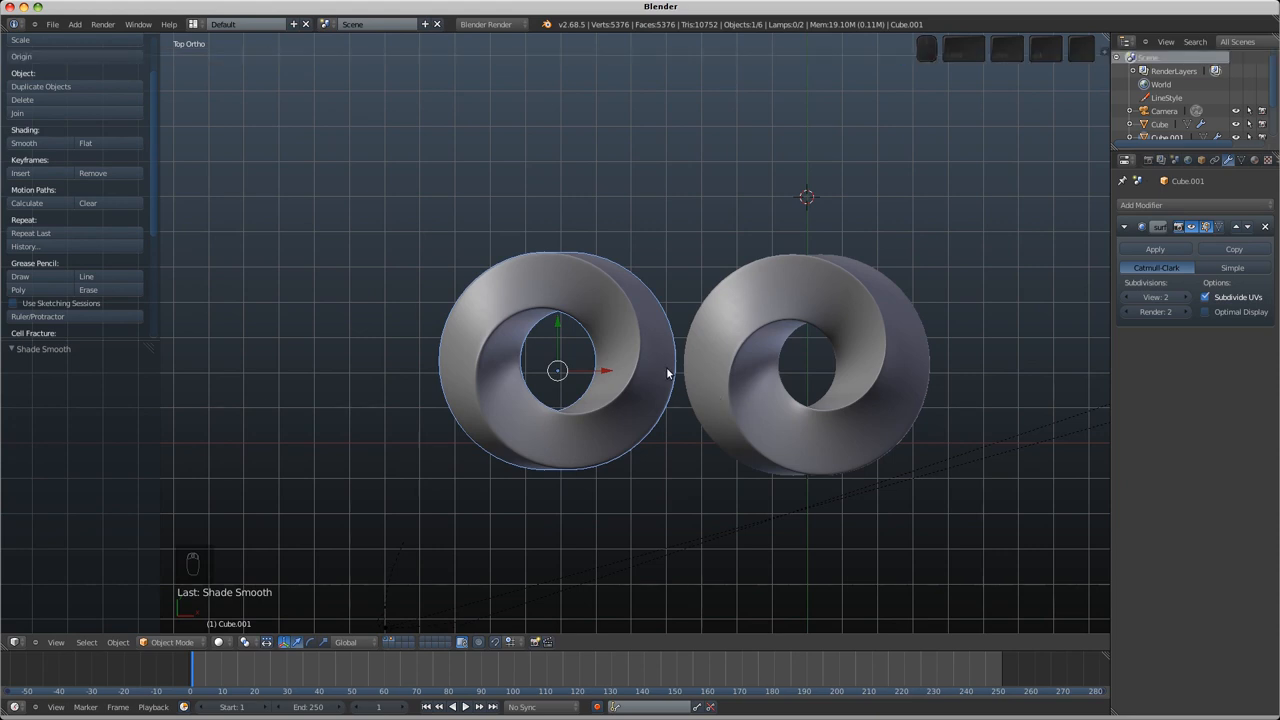
mouse_move(696, 348)
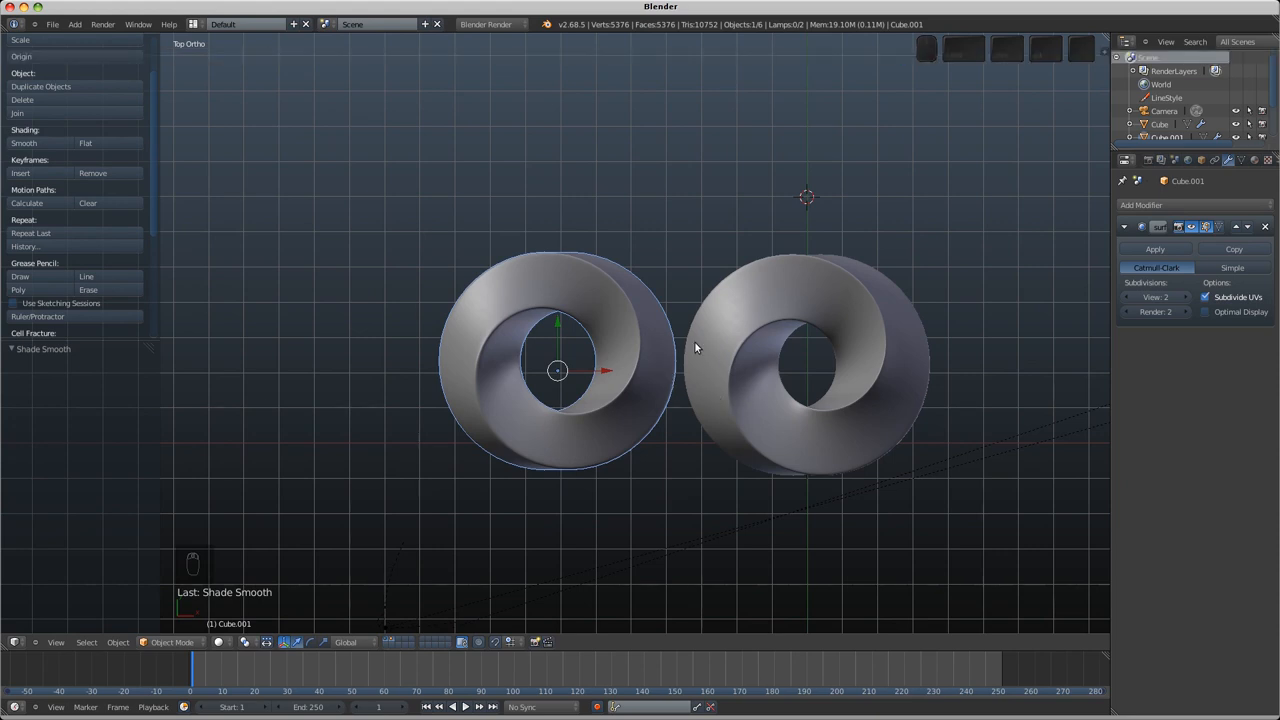